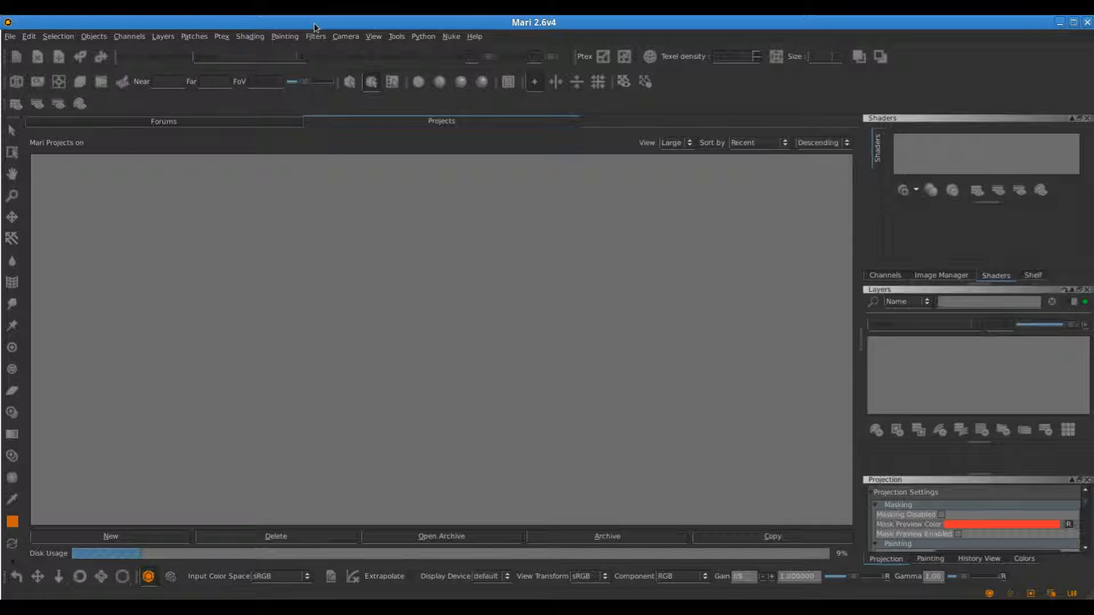
{"action": "mouse_move", "coordinate": [15, 41]}
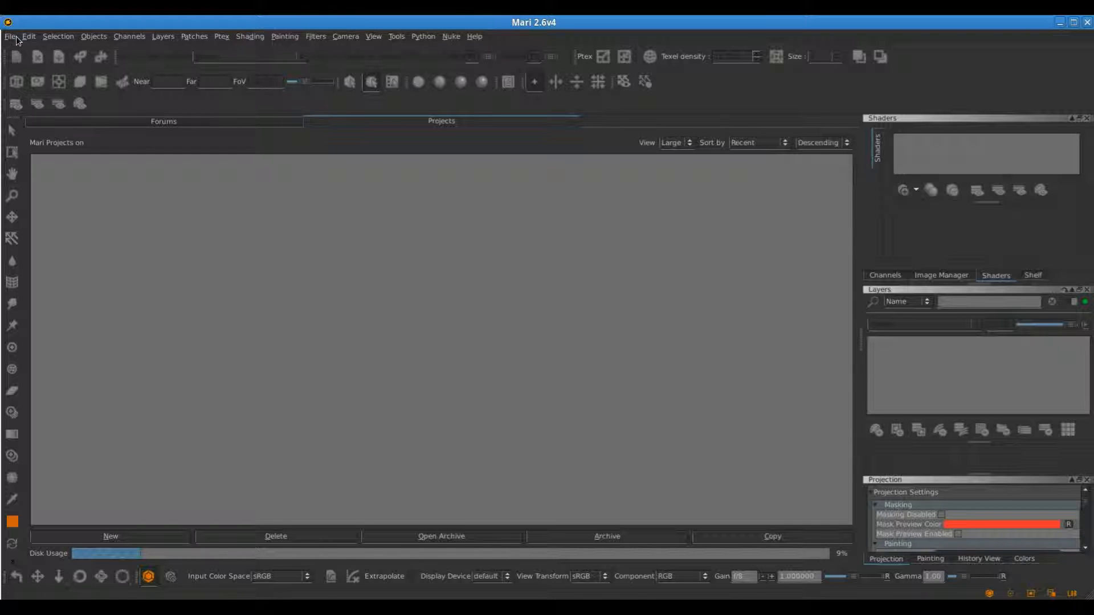
- Start a new Mari project named naga_color via File > New
{"action": "left_click", "coordinate": [110, 537]}
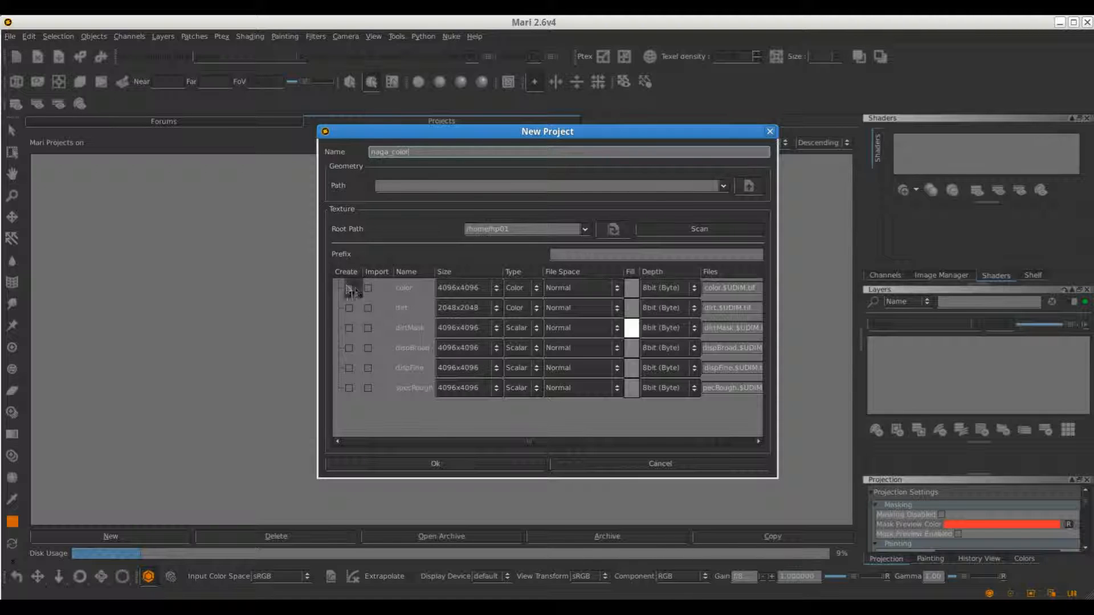
- Create naga_color with a 16-bit Half color channel and naga_head_for_maya.obj geometry
{"action": "left_click", "coordinate": [348, 287]}
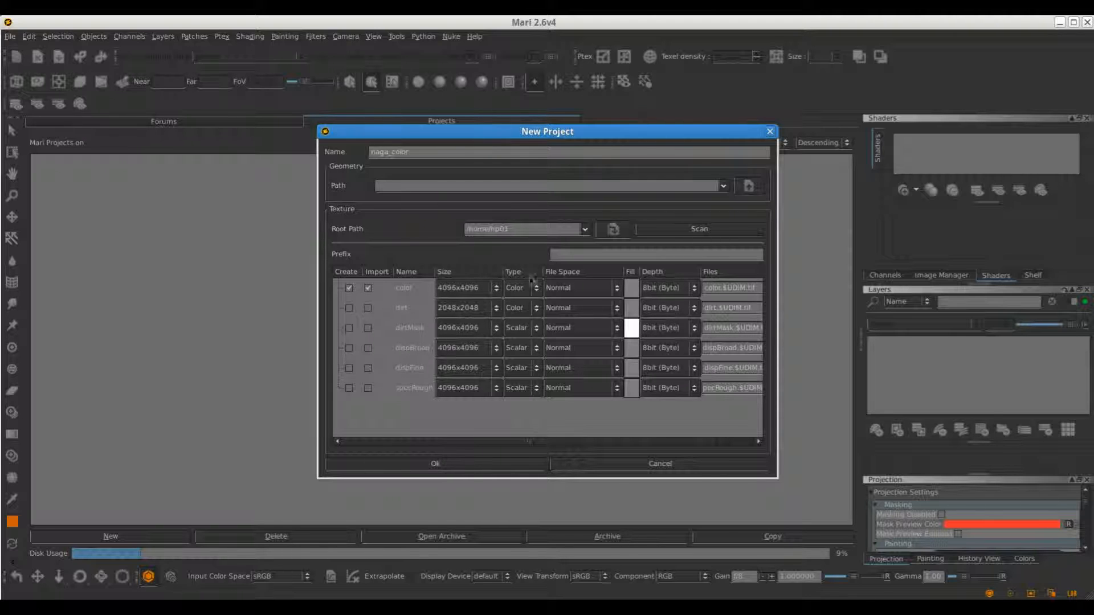
{"action": "left_click", "coordinate": [691, 287]}
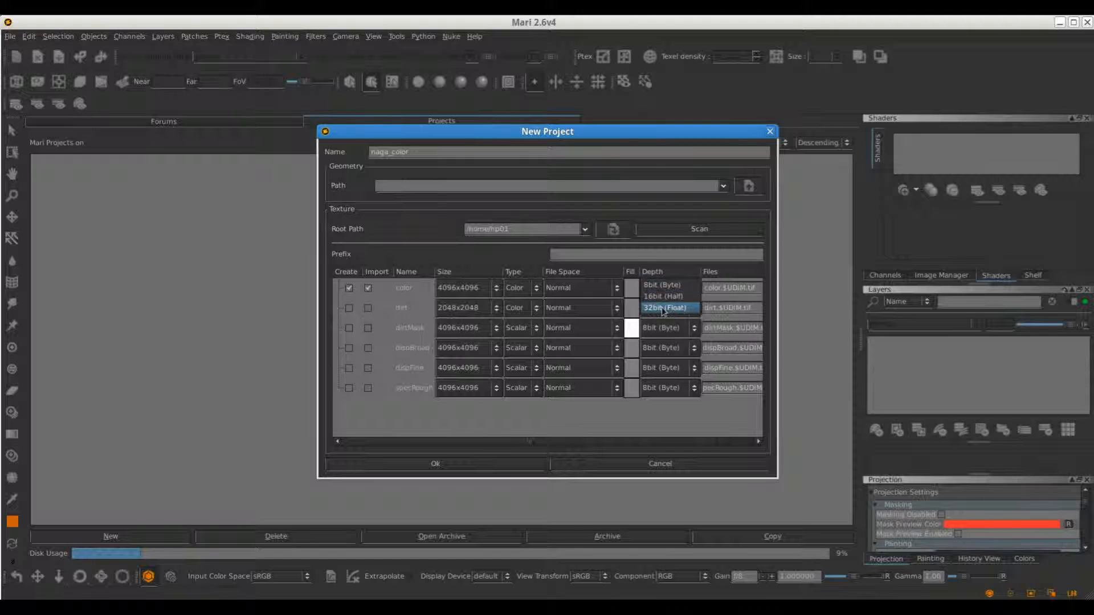
{"action": "left_click", "coordinate": [663, 296]}
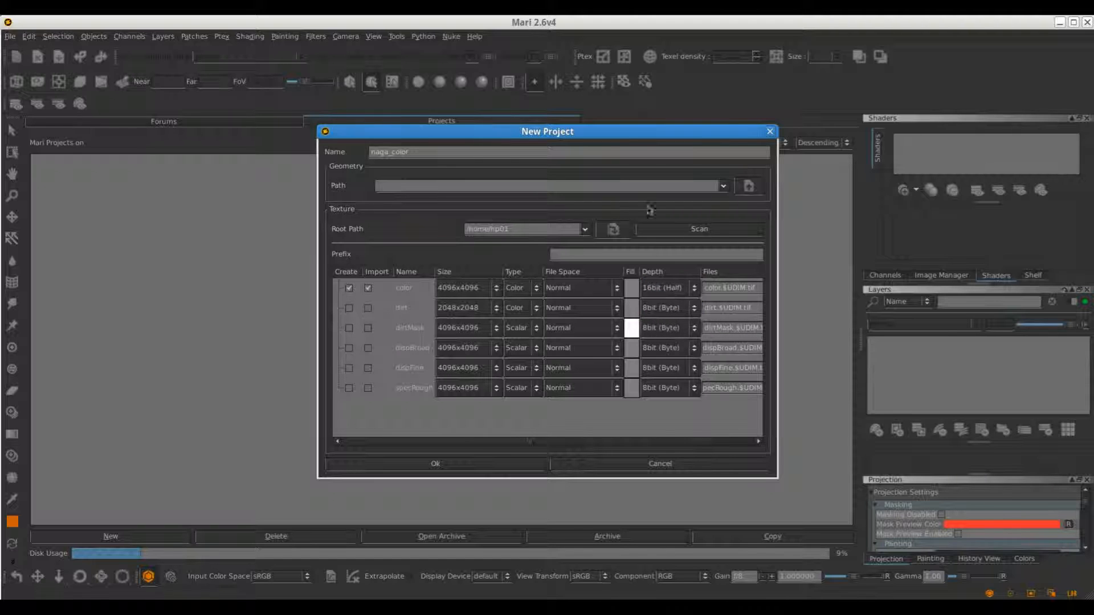
{"action": "left_click", "coordinate": [748, 185]}
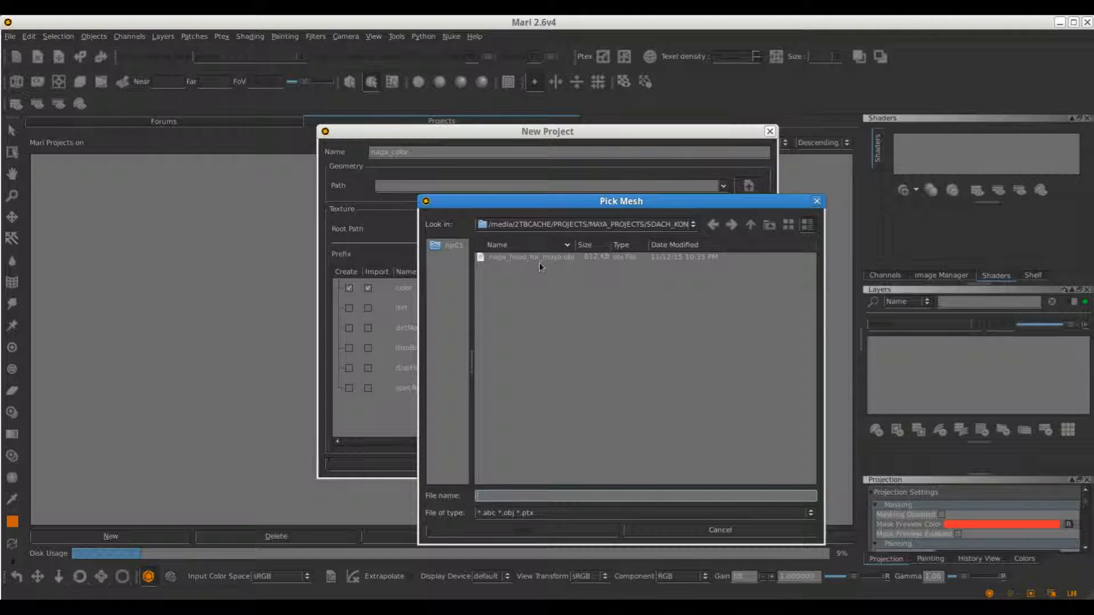
{"action": "double_click", "coordinate": [530, 257]}
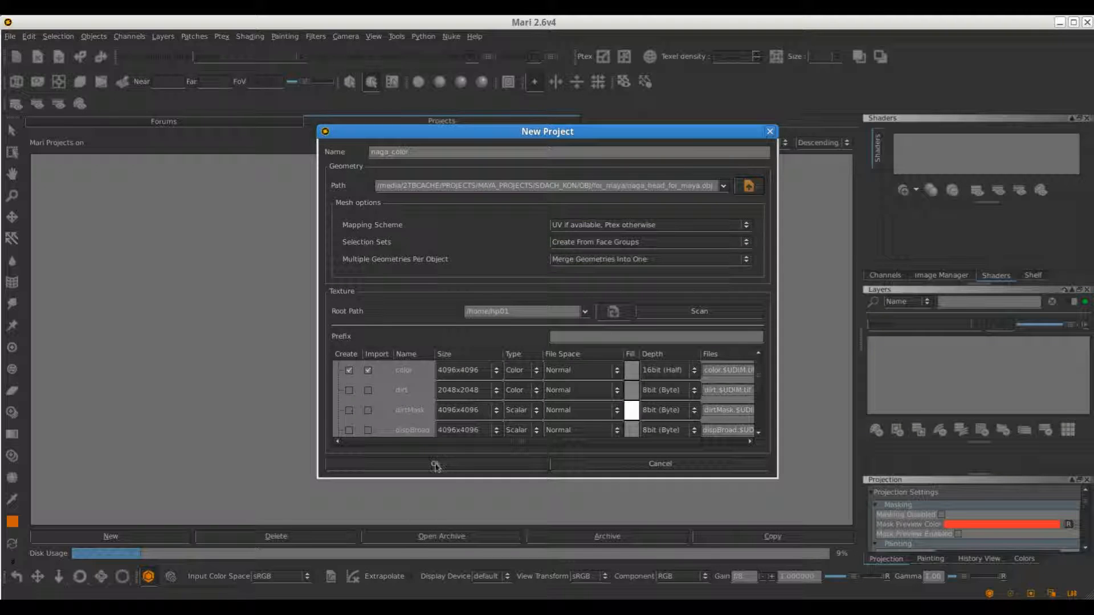
{"action": "left_click", "coordinate": [435, 464]}
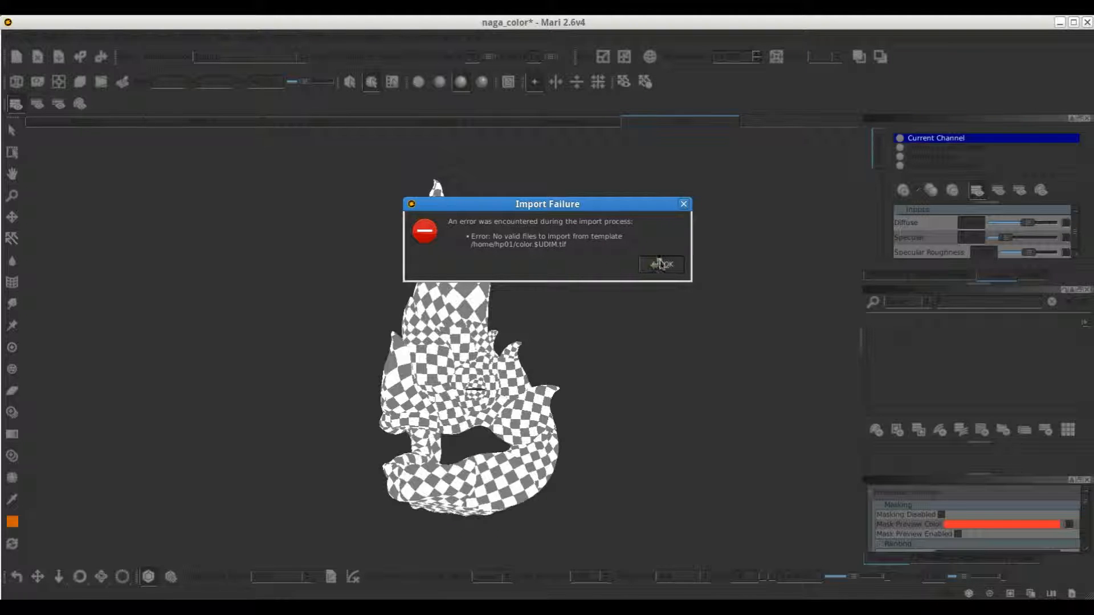
- Dismiss the import failure notice and cycle through UV, Perspective and Ortho views, ending in UV
{"action": "left_click", "coordinate": [661, 264]}
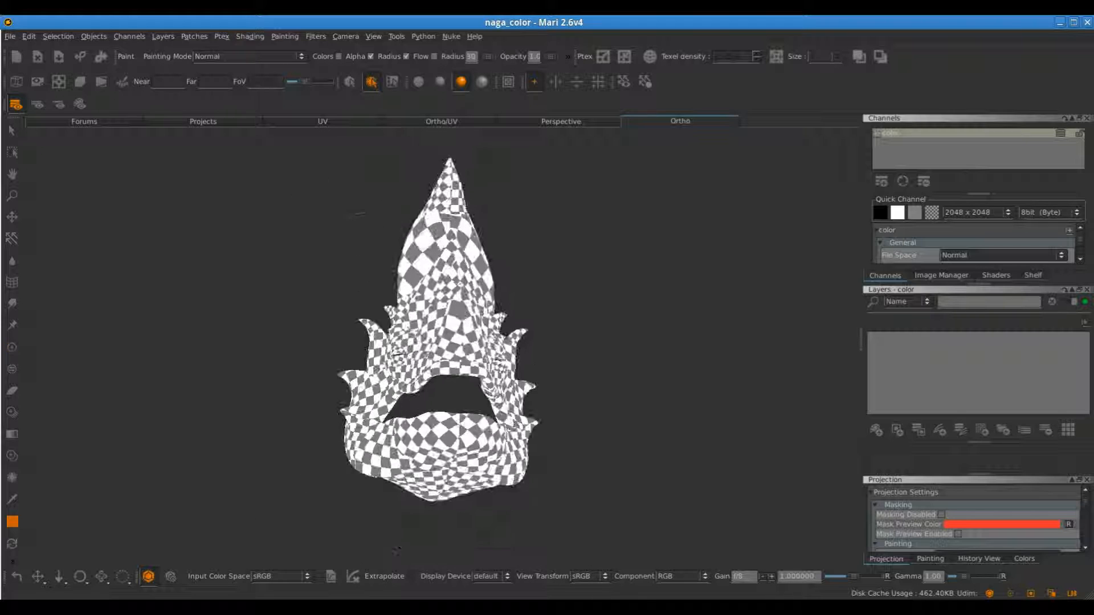
{"action": "left_click", "coordinate": [321, 122]}
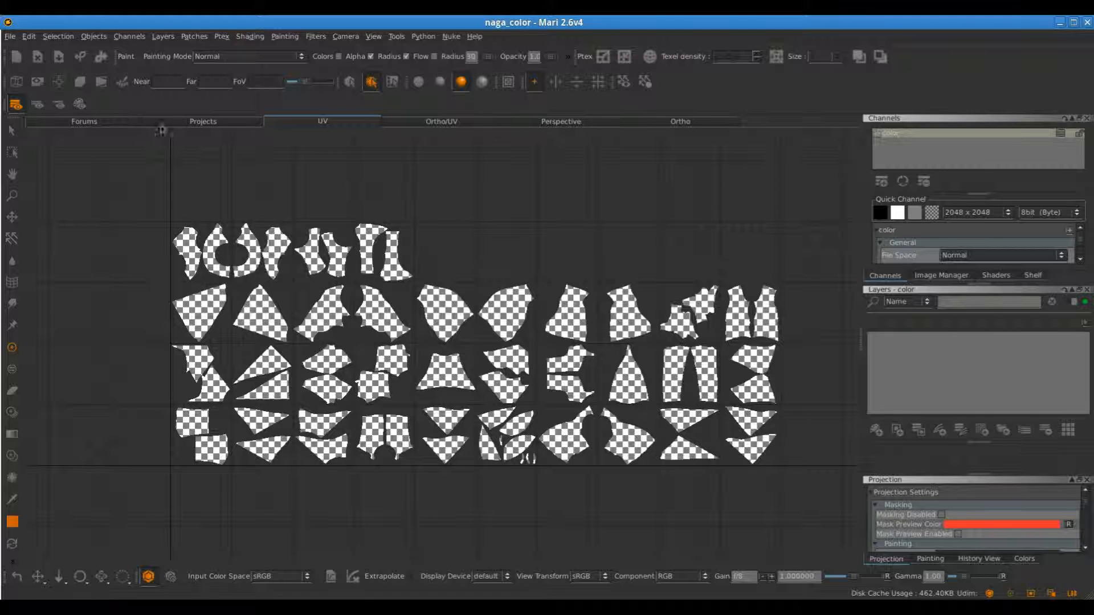
{"action": "left_click", "coordinate": [560, 121]}
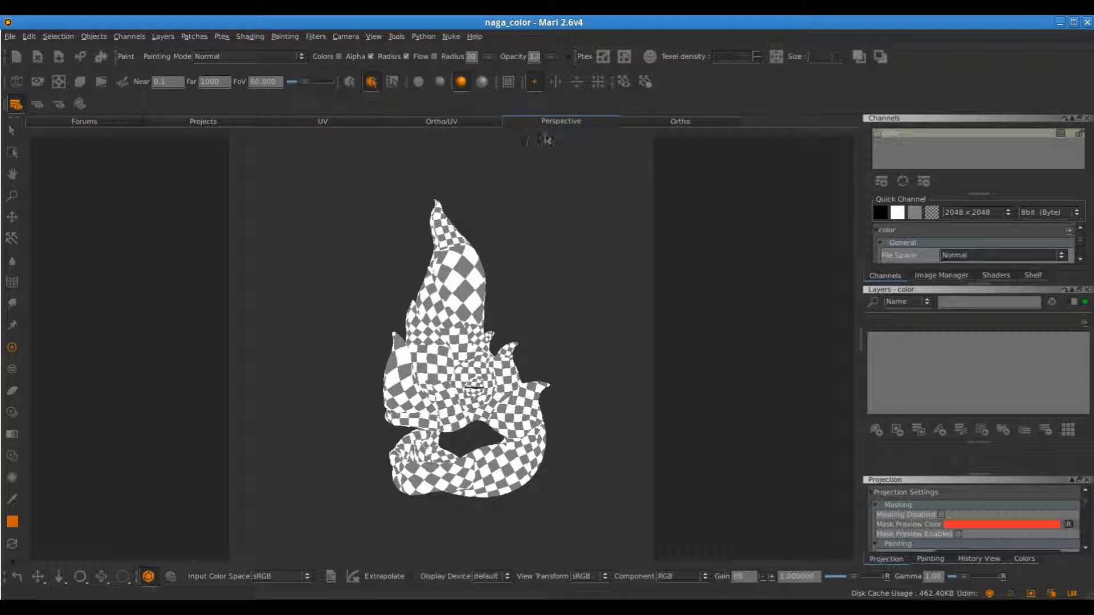
{"action": "left_click", "coordinate": [678, 121]}
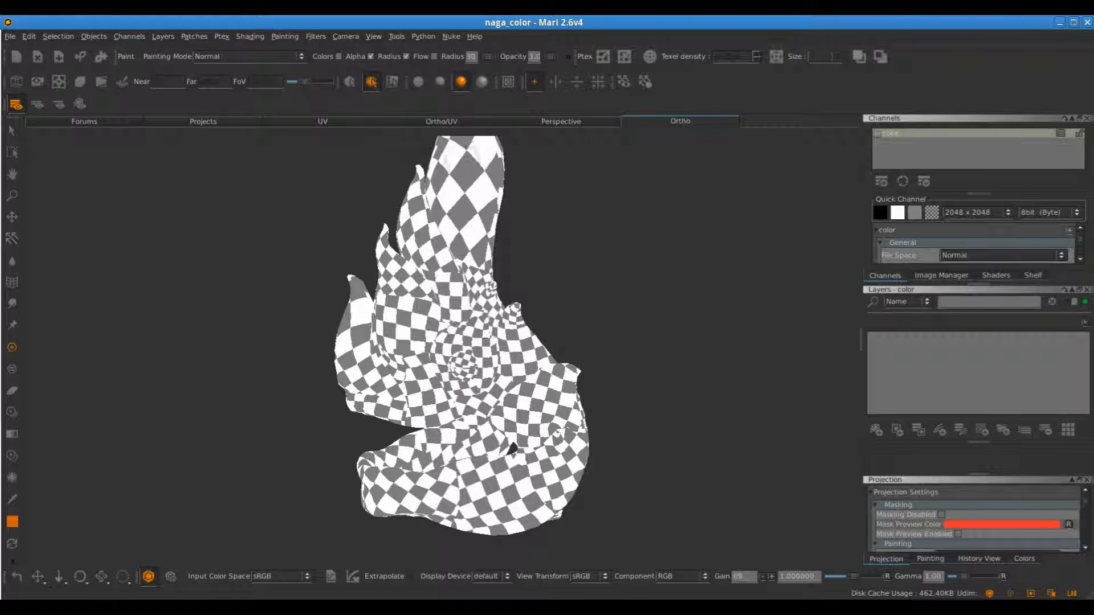
{"action": "left_click", "coordinate": [321, 120]}
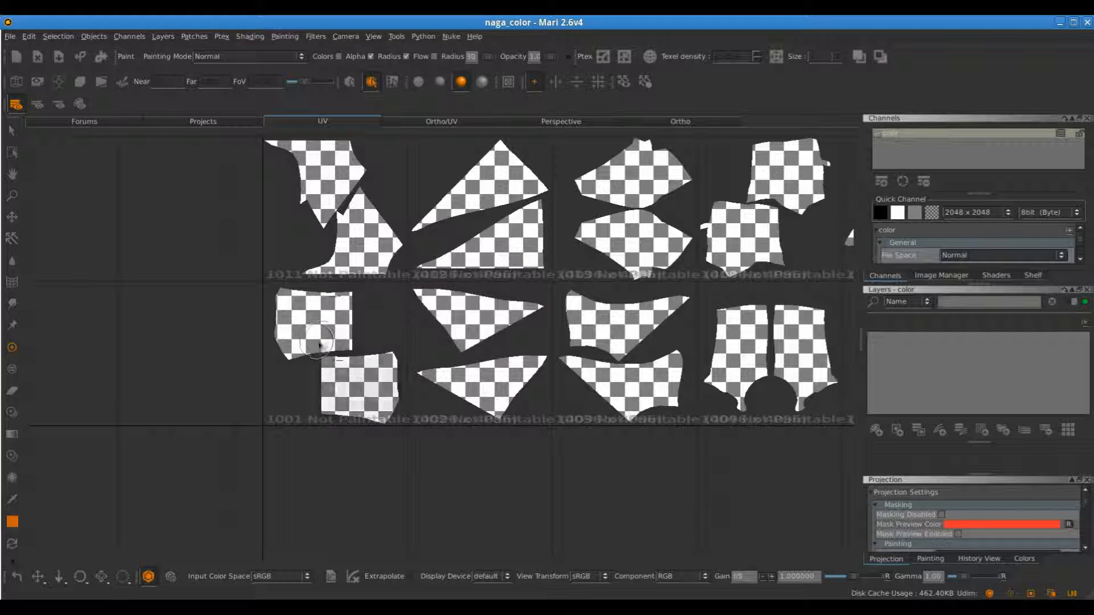
- Enable Patch Mode, select patch 1001 in the UV view, and start Import into Layer Stack
{"action": "right_click", "coordinate": [309, 330]}
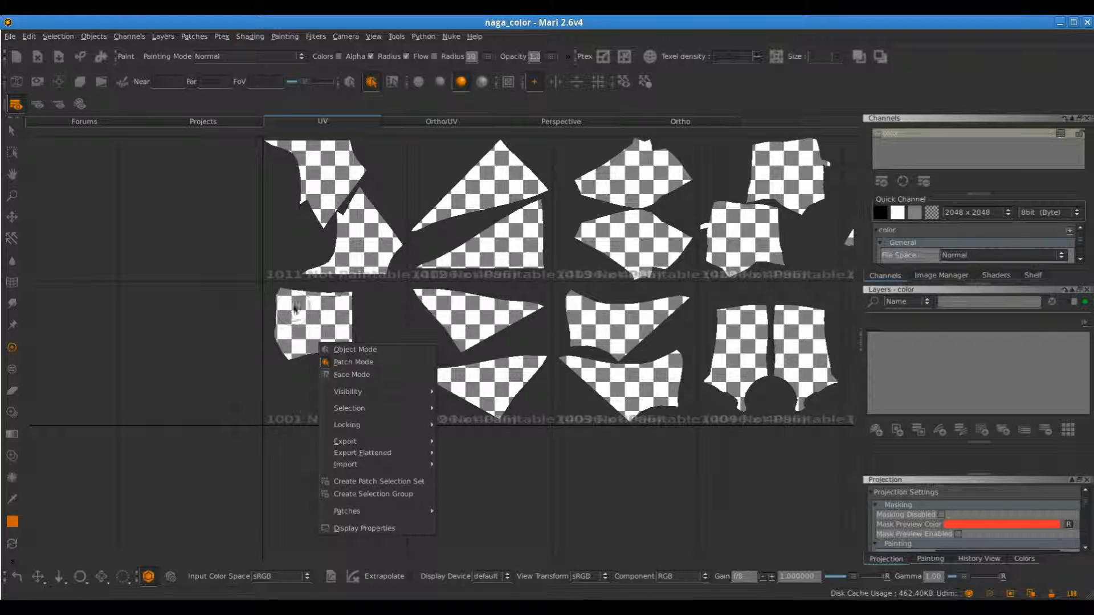
{"action": "left_click", "coordinate": [677, 121]}
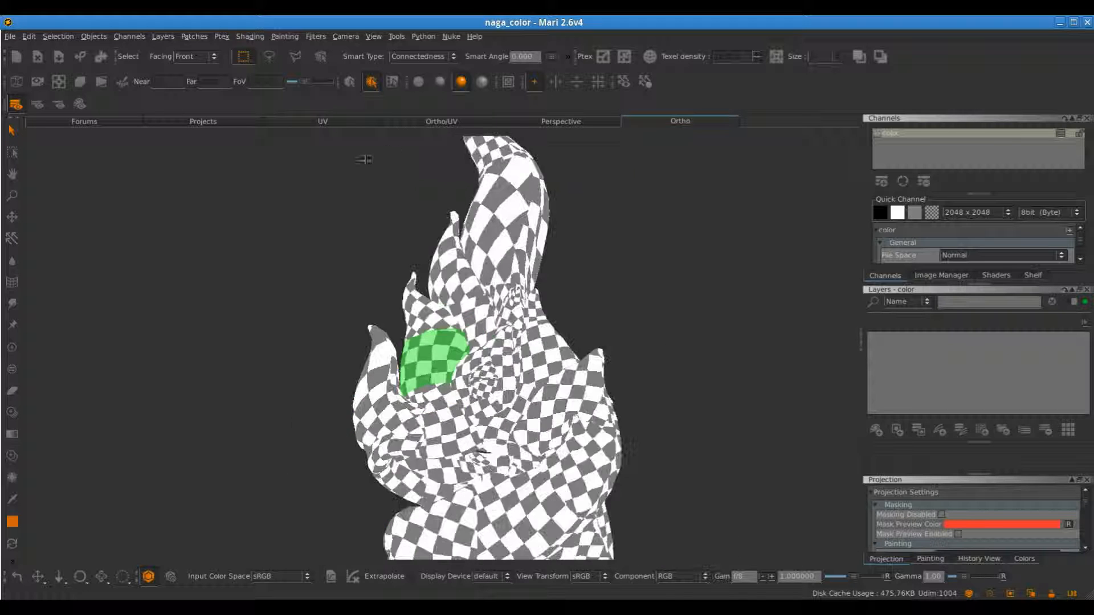
{"action": "left_click", "coordinate": [321, 121]}
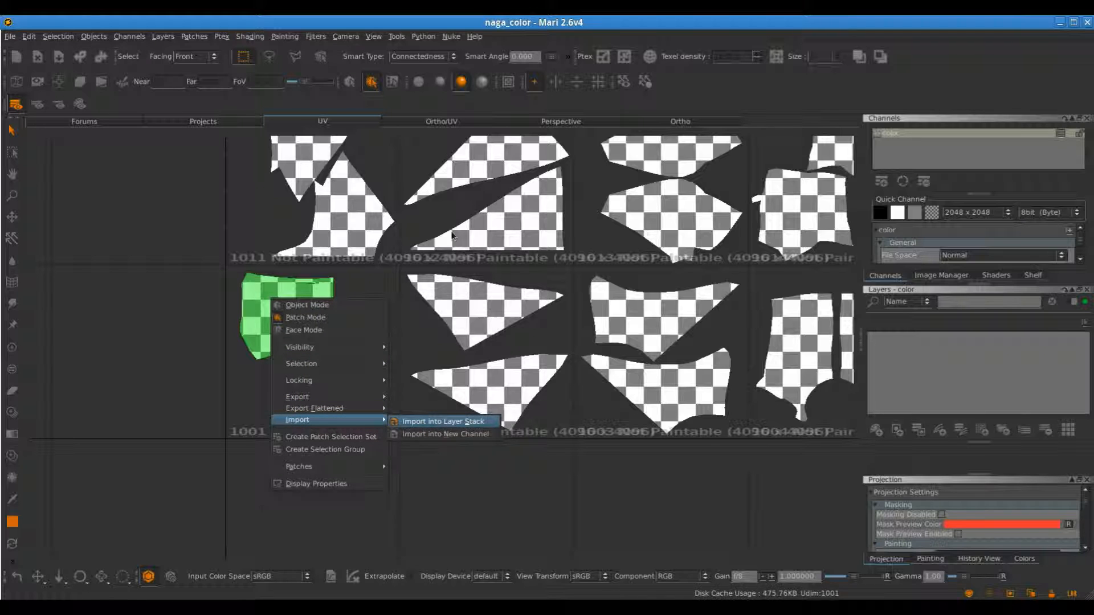
{"action": "left_click", "coordinate": [443, 421]}
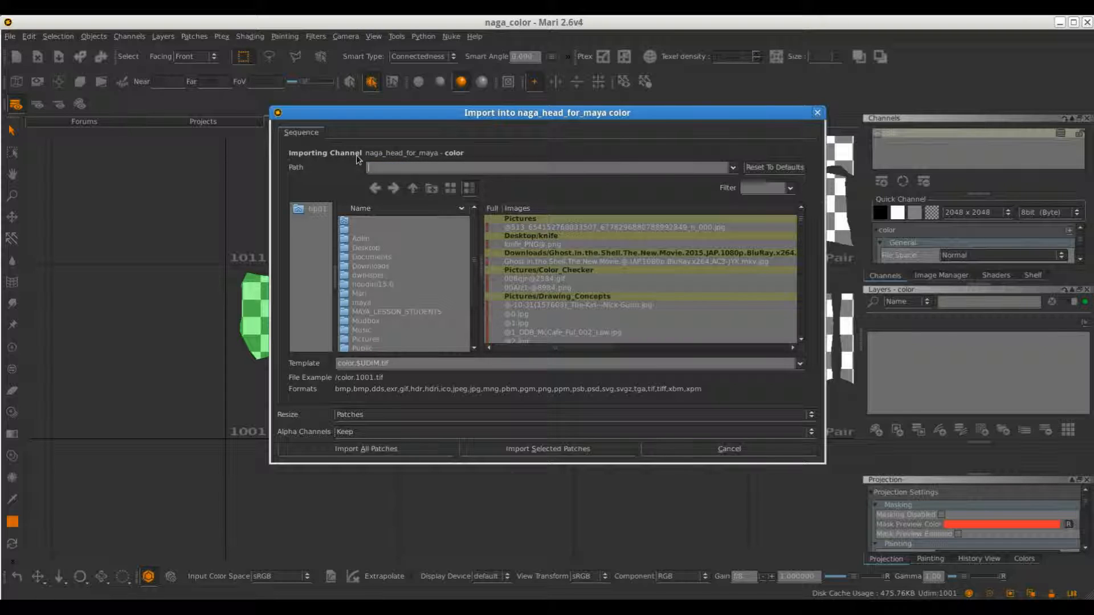
- Import sdach_kon_naga_nm_u1_v1.exr from the normal map folder onto the selected patch
{"action": "type", "text": "/media/2TBCACHE/PROJECTS/MAYA_PROJECTS/SDACH_KON/sdach_kon_texture/sdach_kon_naga_normal"}
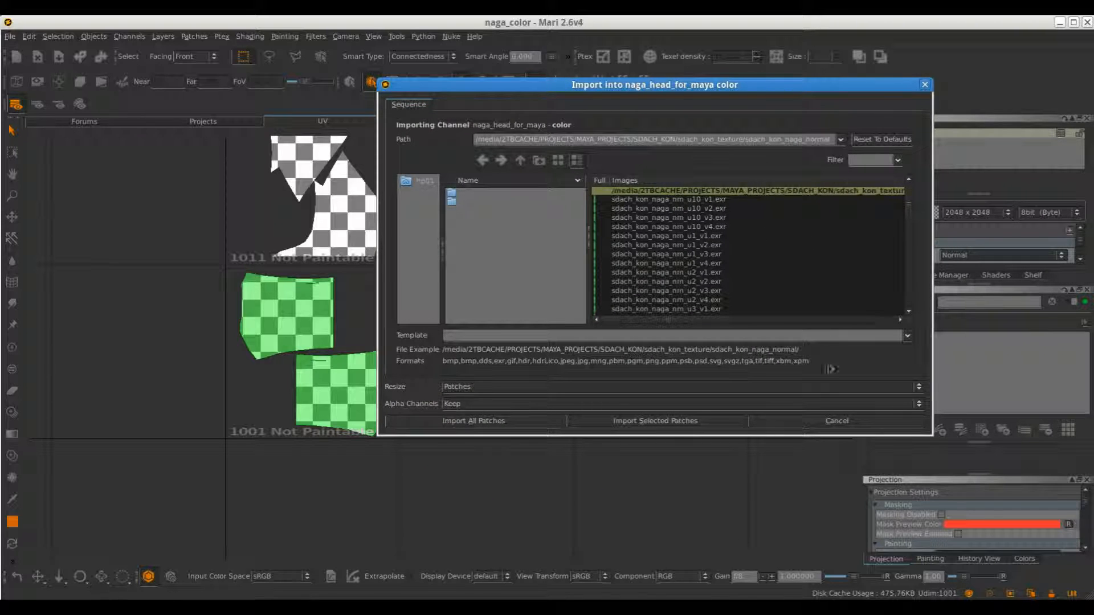
{"action": "left_click_drag", "start_coordinate": [654, 85], "coordinate": [945, 75]}
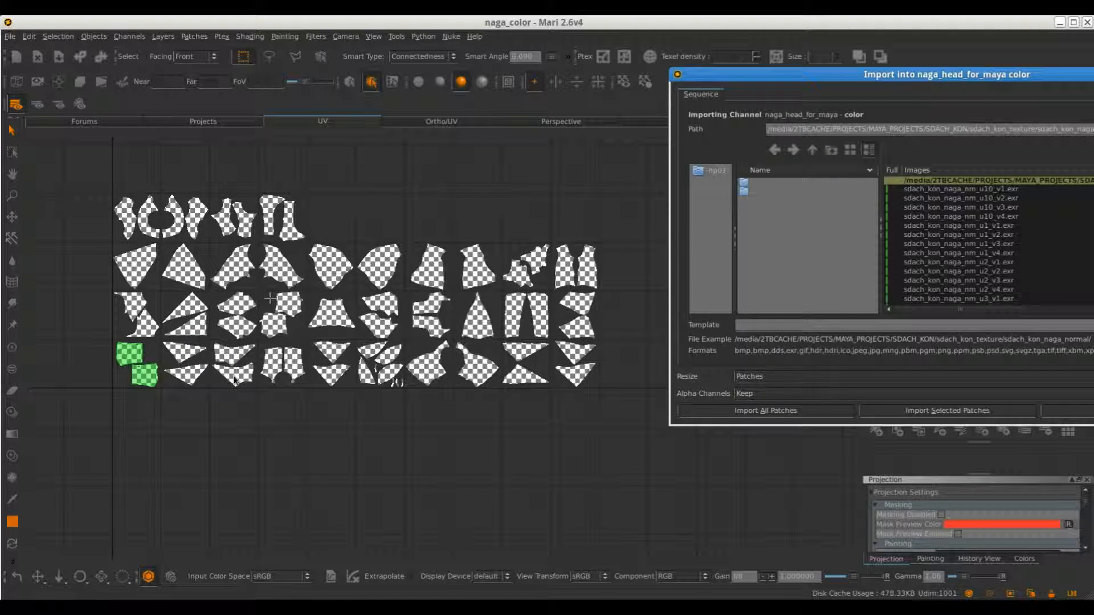
{"action": "mouse_move", "coordinate": [585, 384]}
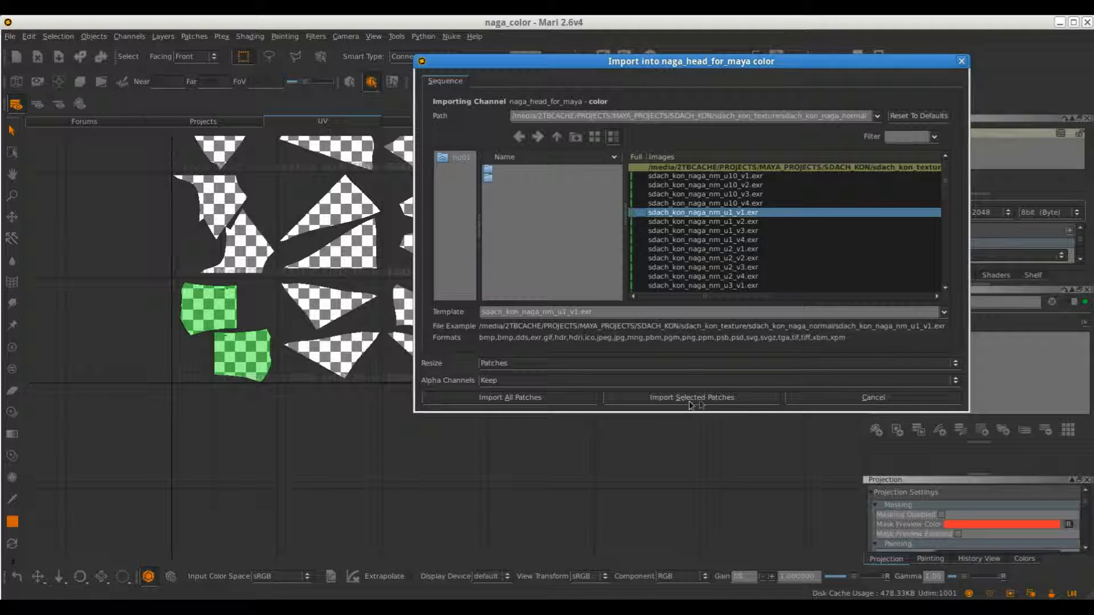
{"action": "left_click", "coordinate": [692, 397]}
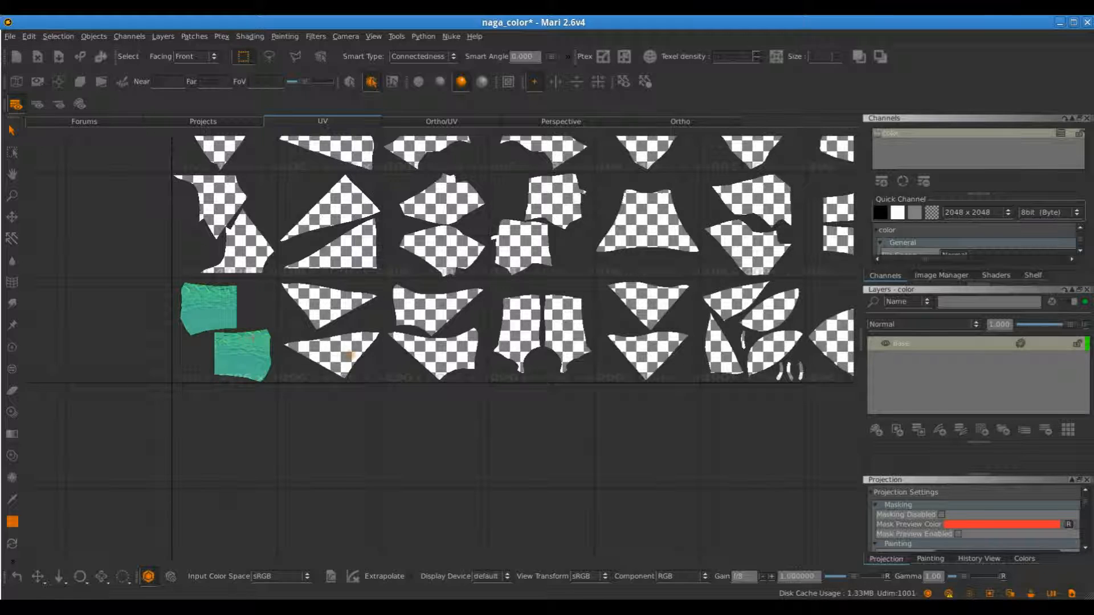
- Inspect the lips' new normal map in Ortho view, then return to the UV layout
{"action": "left_click", "coordinate": [677, 121]}
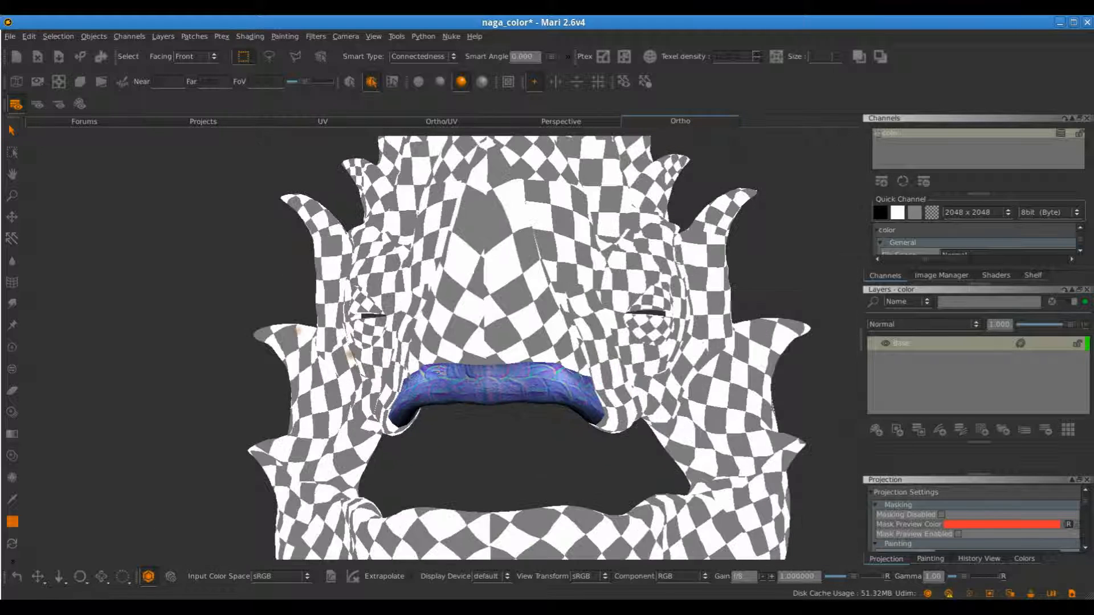
{"action": "left_click", "coordinate": [322, 121]}
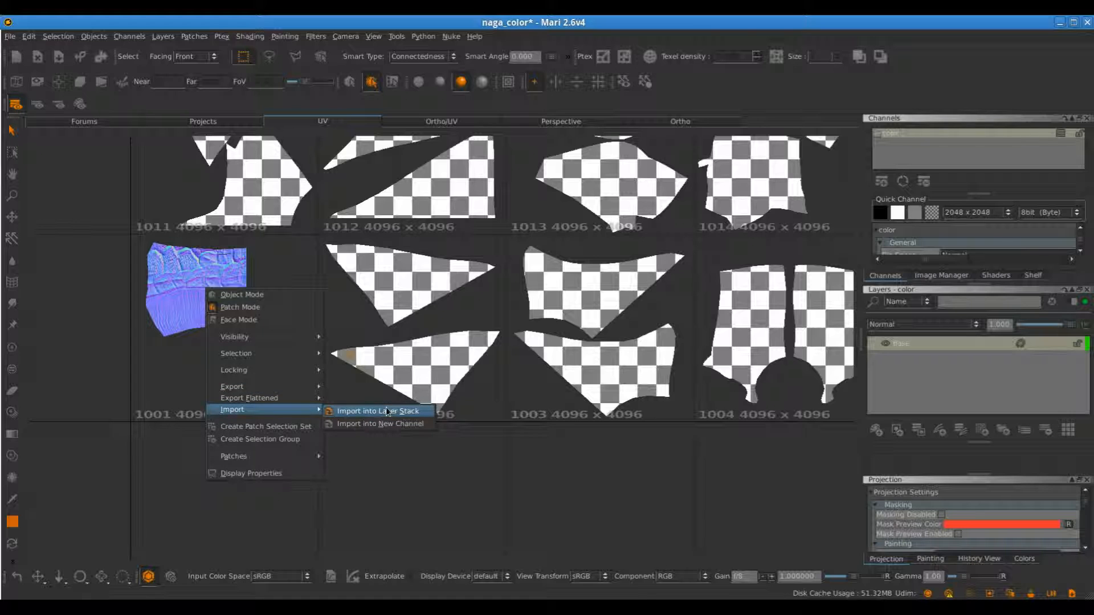
- Import the normal map onto patch 1001 as a new color layer
{"action": "left_click", "coordinate": [379, 410]}
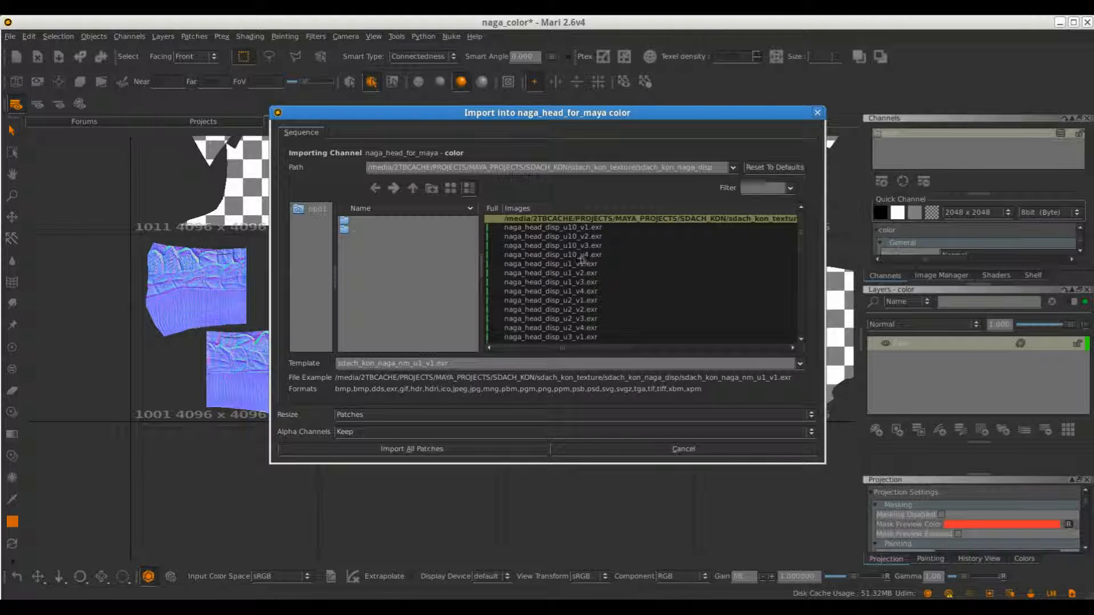
{"action": "left_click", "coordinate": [411, 449]}
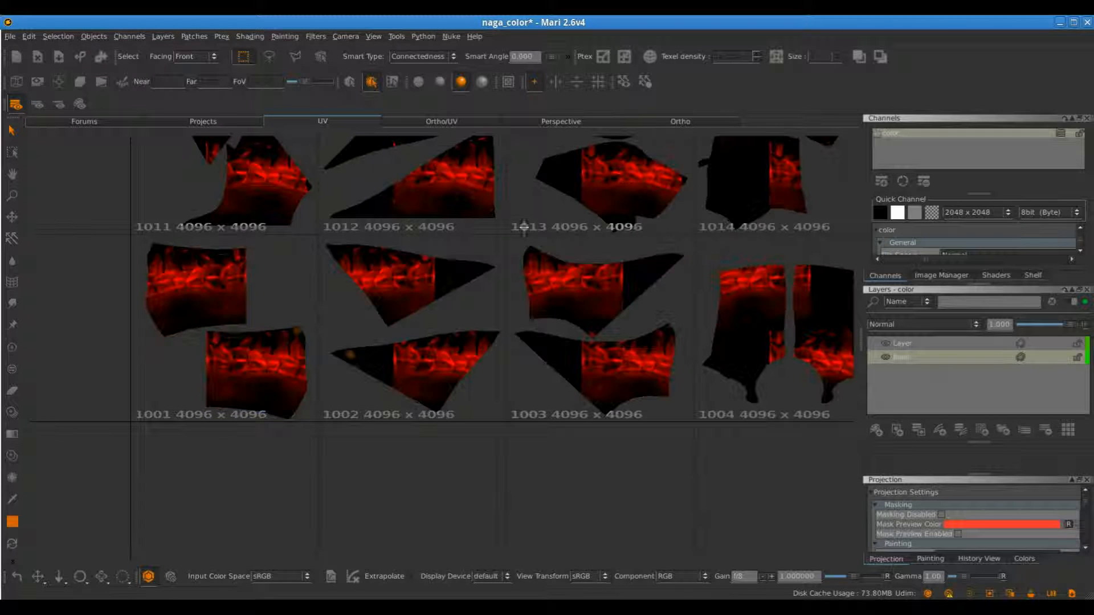
{"action": "left_click", "coordinate": [678, 121]}
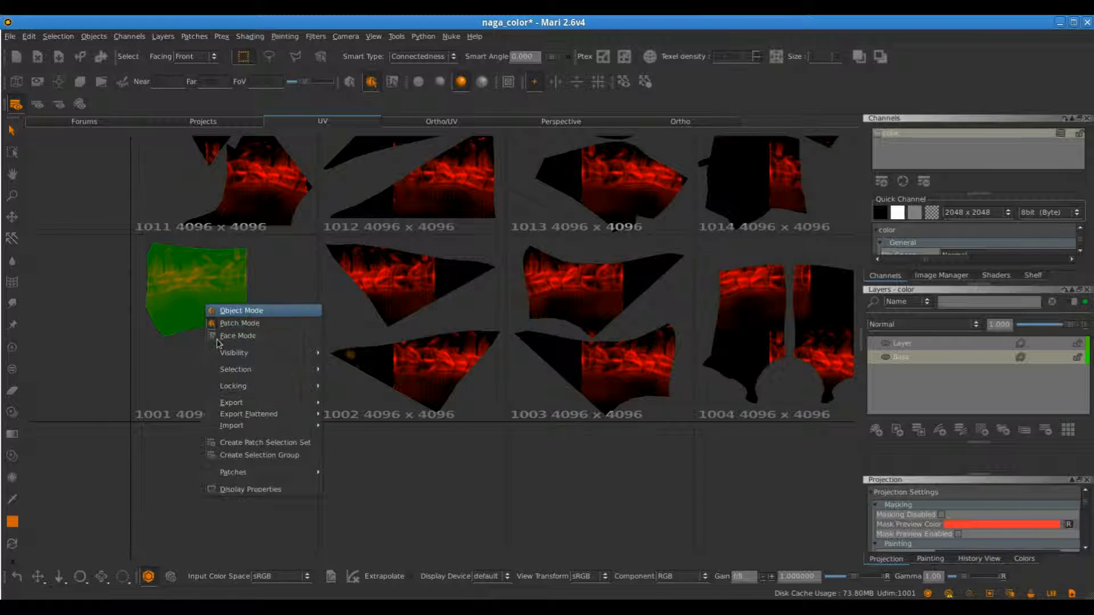
{"action": "left_click", "coordinate": [232, 425]}
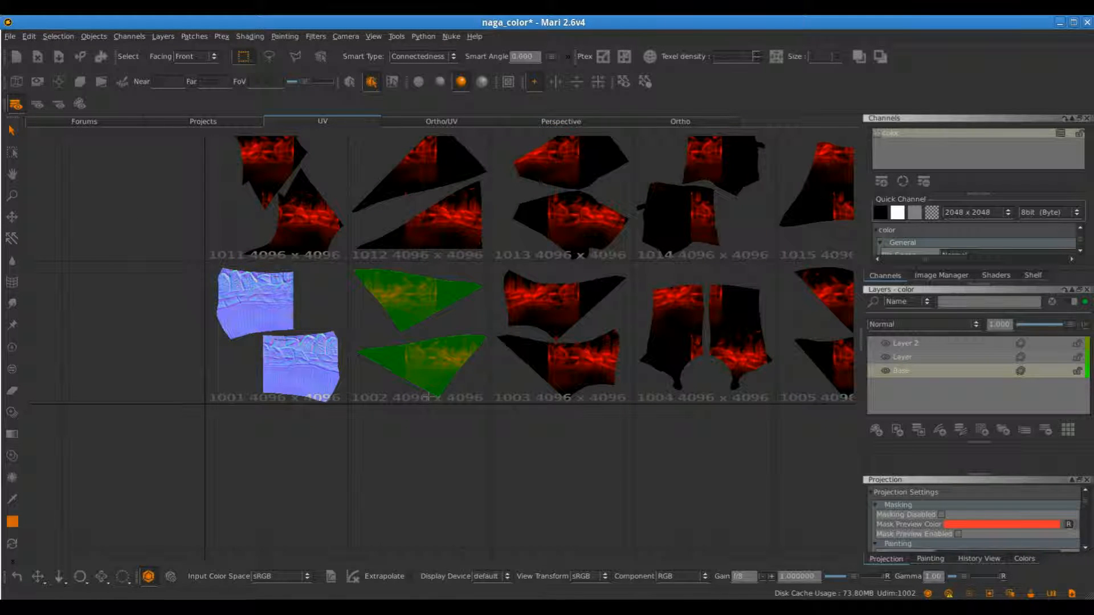
- Import sdach_kon_naga_nm_u2_v1.exr onto patch 1002 as another layer
{"action": "right_click", "coordinate": [422, 286]}
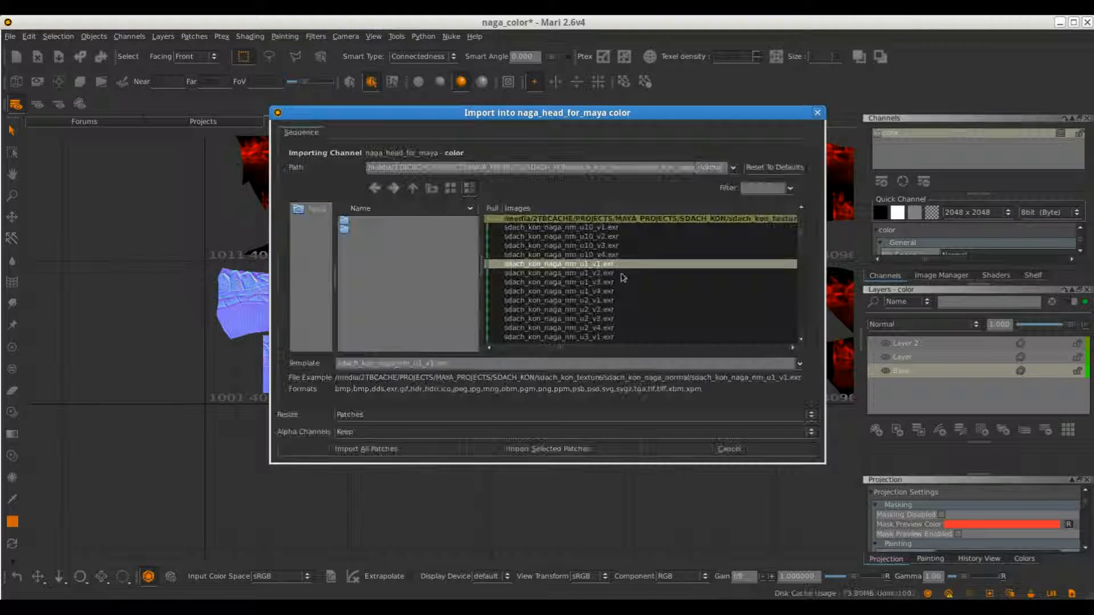
{"action": "left_click", "coordinate": [558, 300]}
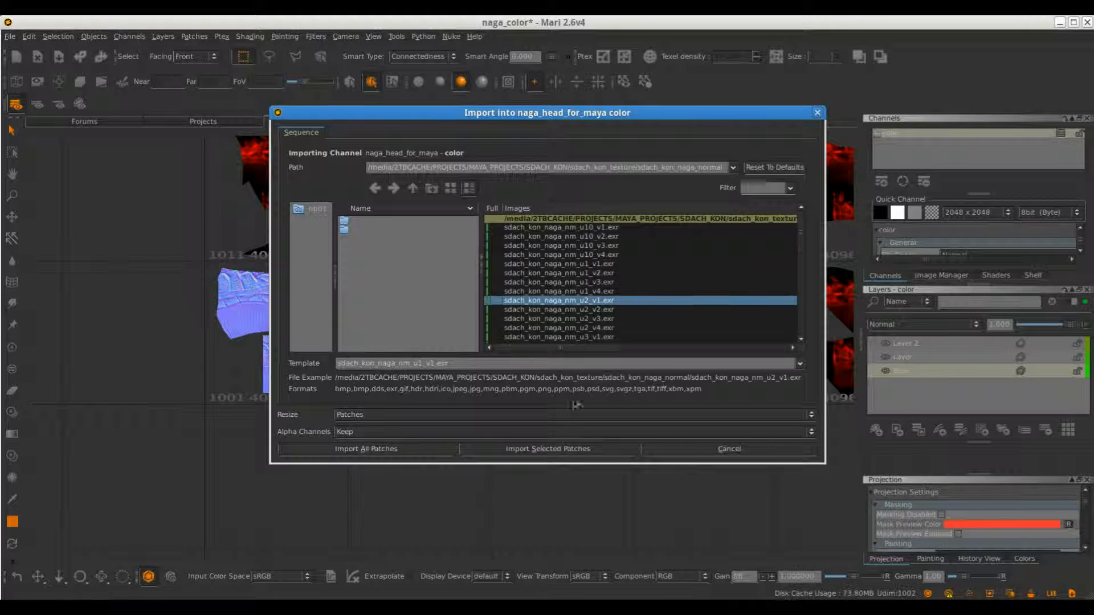
{"action": "left_click", "coordinate": [548, 449]}
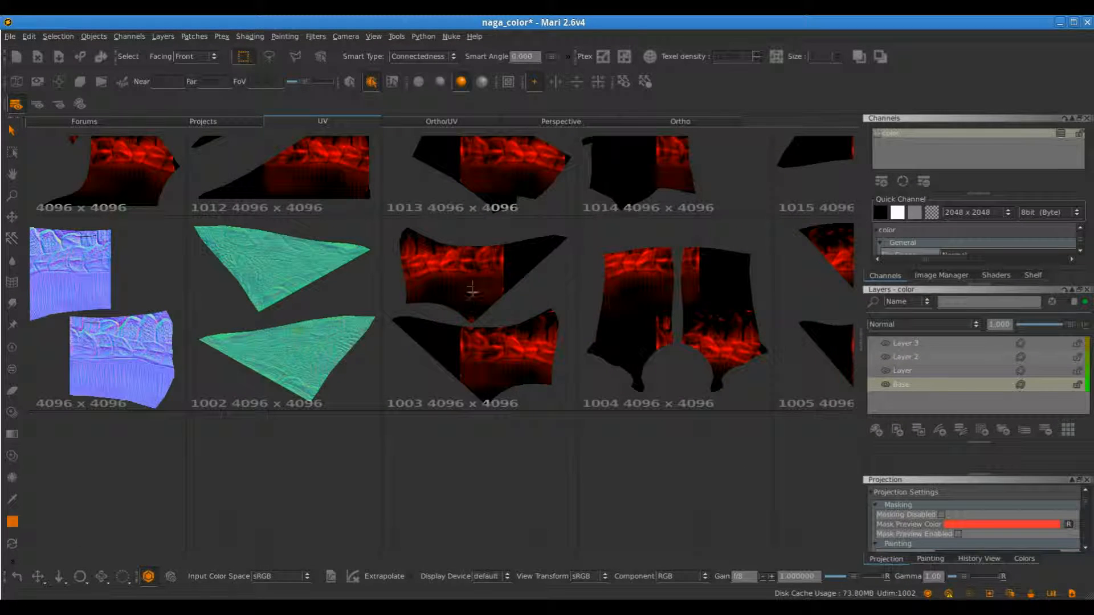
- Import the matching normal map onto patch 1003 as a new layer
{"action": "right_click", "coordinate": [457, 325]}
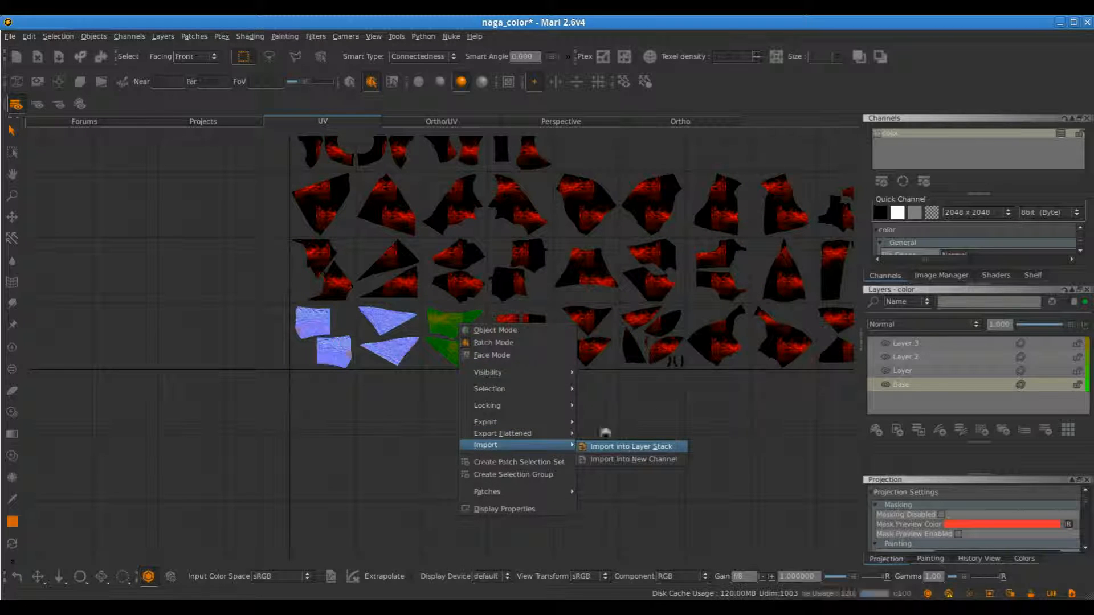
{"action": "left_click", "coordinate": [627, 446]}
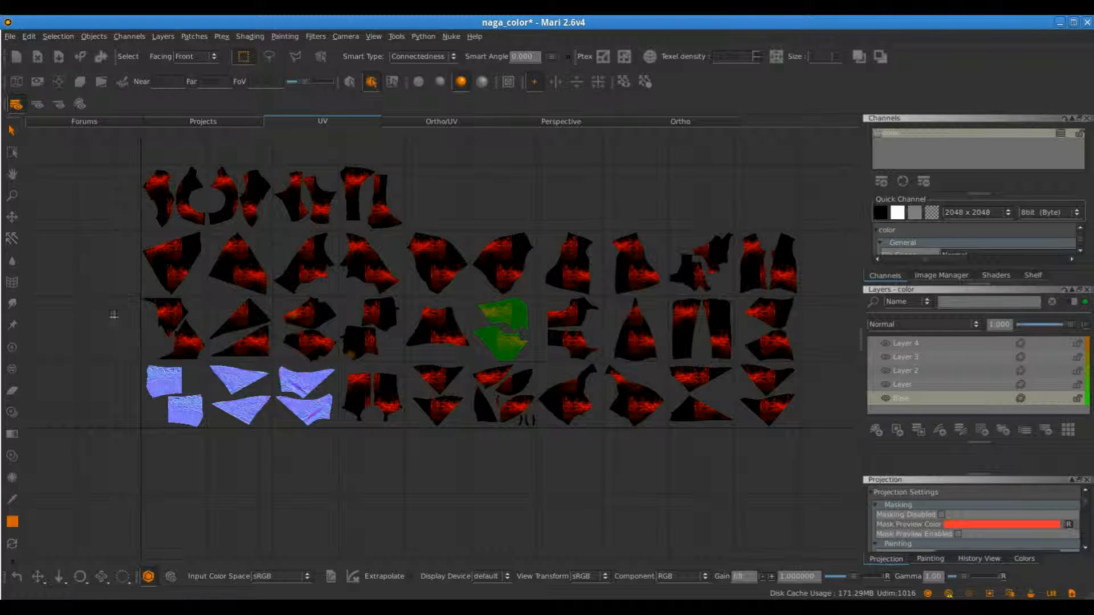
- Import sdach_kon_naga_nm_u6_v2.exr onto patch 1016 and view the head in Ortho
{"action": "right_click", "coordinate": [499, 331]}
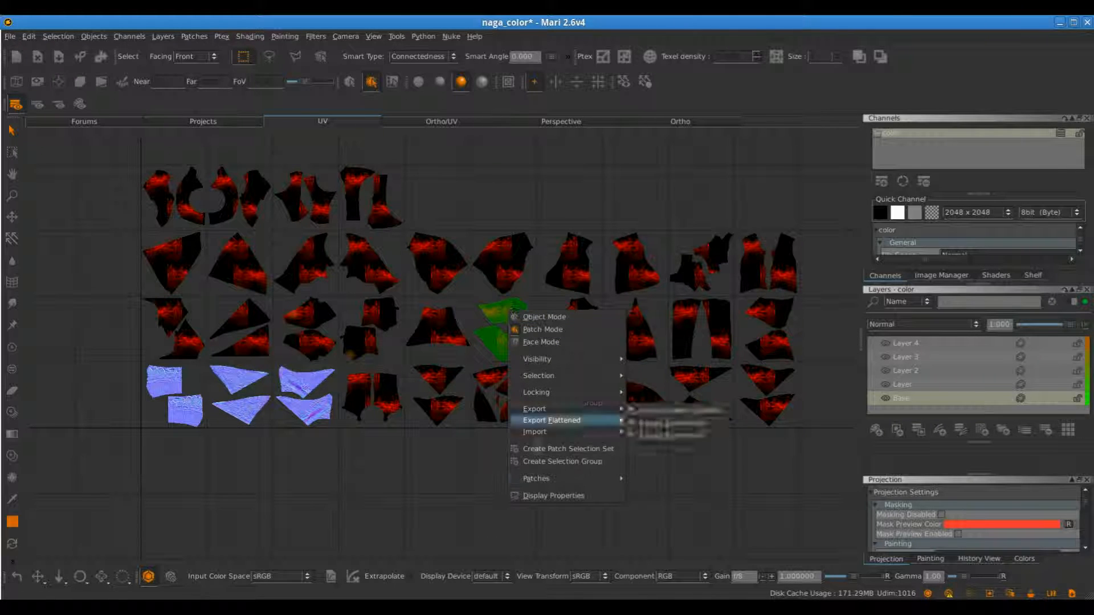
{"action": "mouse_move", "coordinate": [535, 431]}
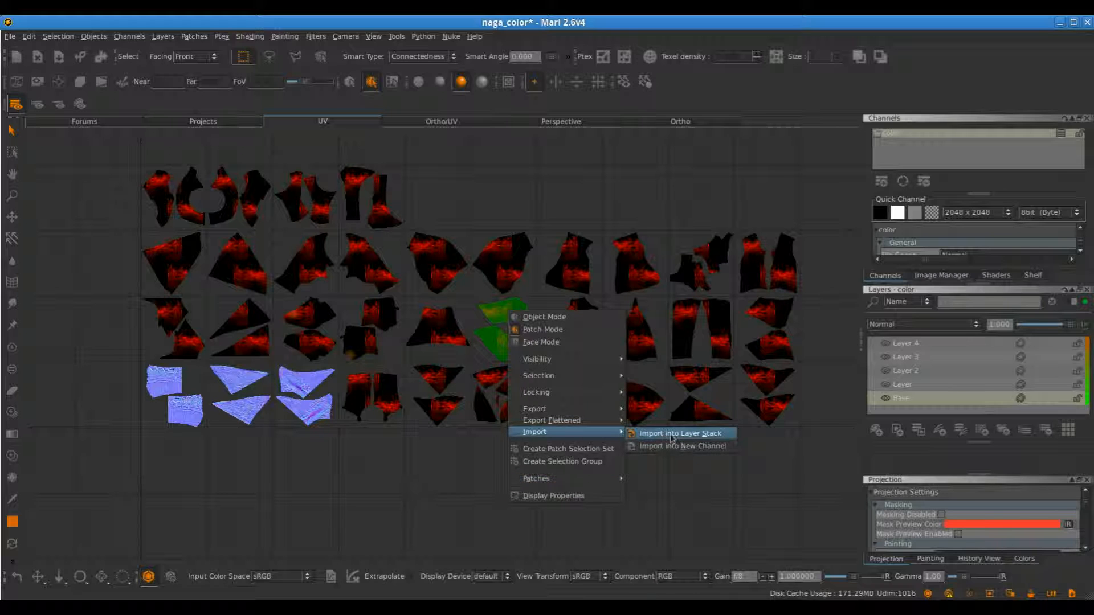
{"action": "left_click", "coordinate": [680, 433]}
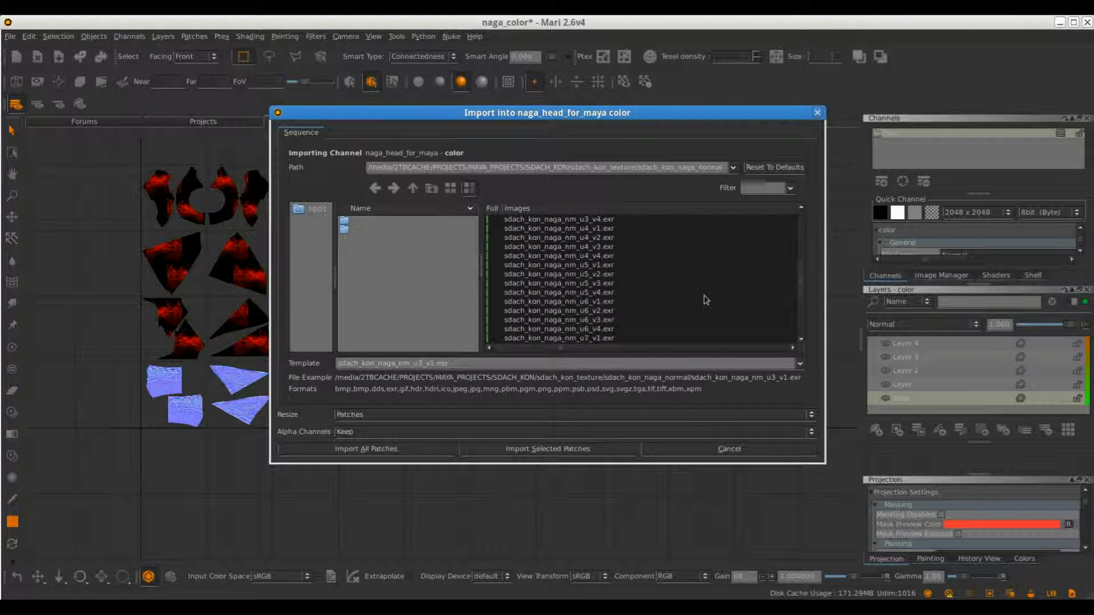
{"action": "left_click", "coordinate": [558, 311]}
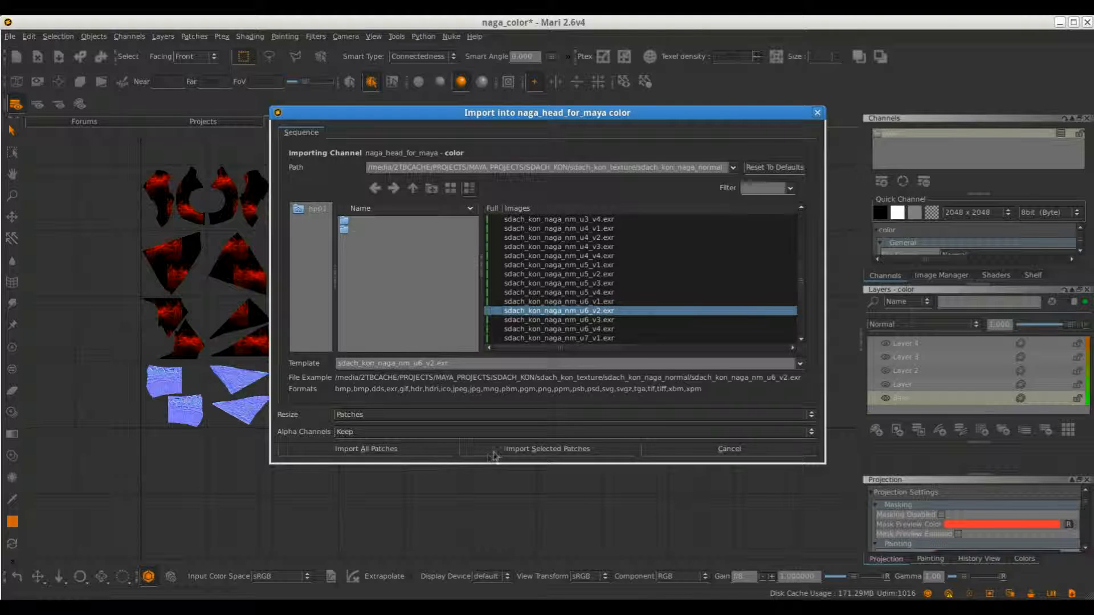
{"action": "left_click", "coordinate": [548, 449]}
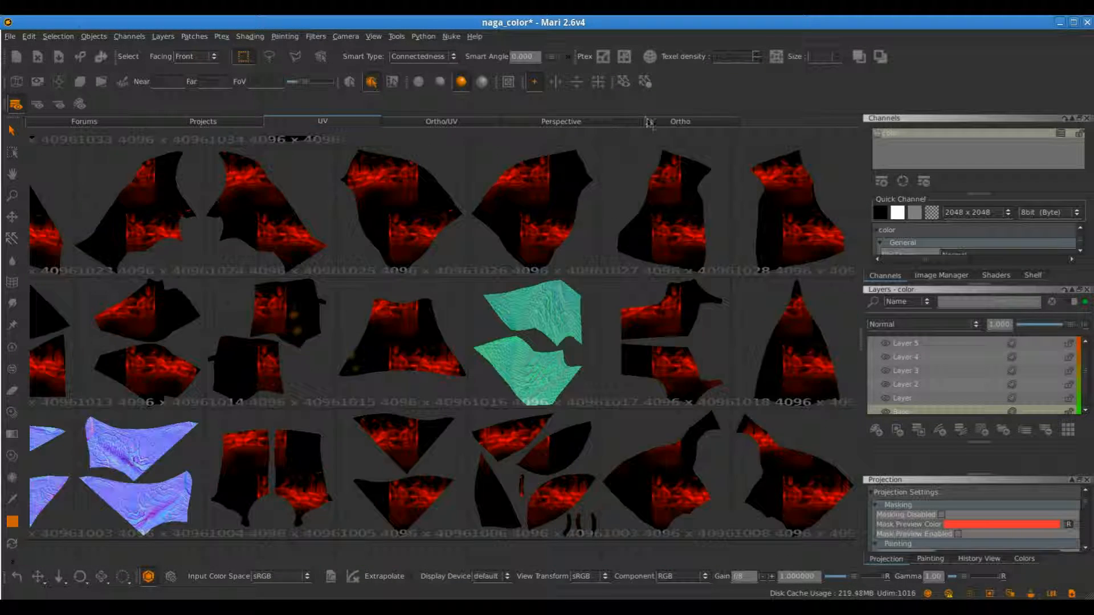
{"action": "left_click", "coordinate": [679, 121]}
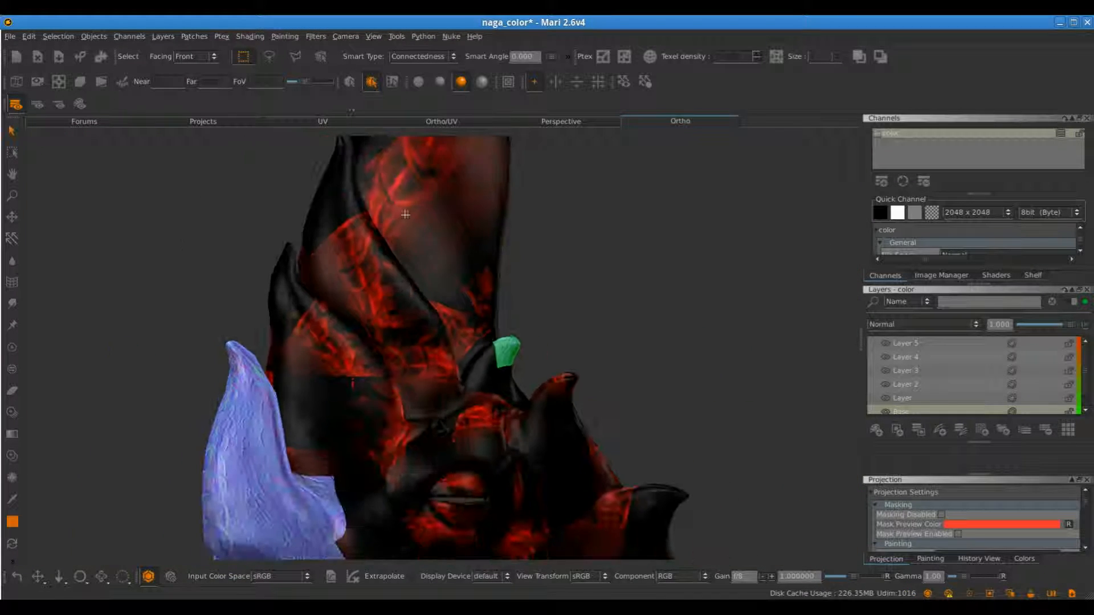
- Switch back to the UV layout view to reach patch 1024
{"action": "left_click", "coordinate": [323, 120]}
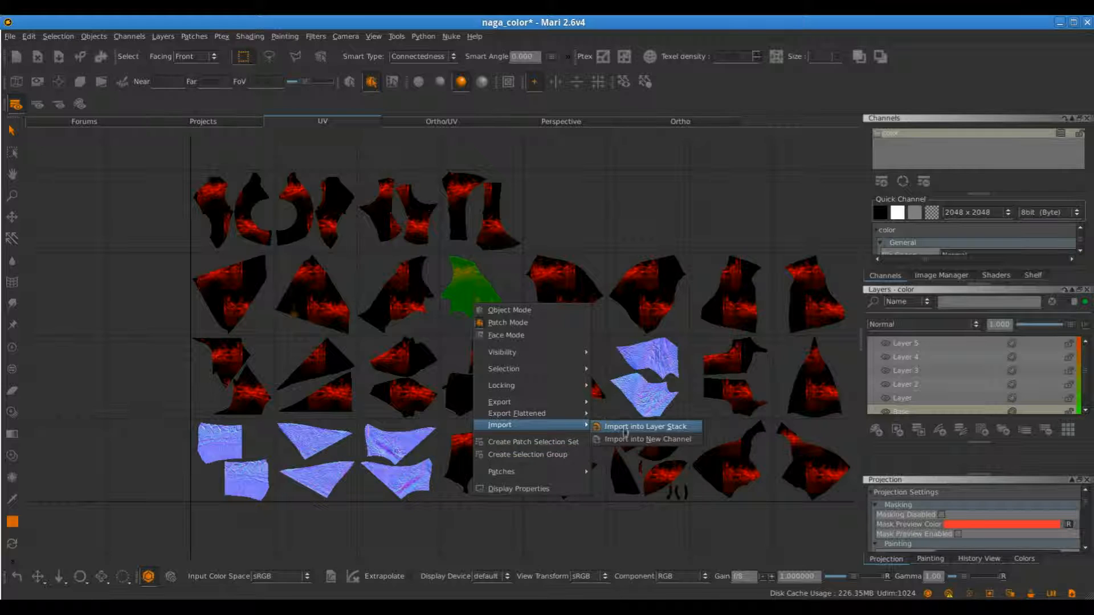
- Import sdach_kon_naga_nm_u4_v3.exr into the layer stack on patch 1024
{"action": "left_click", "coordinate": [644, 426]}
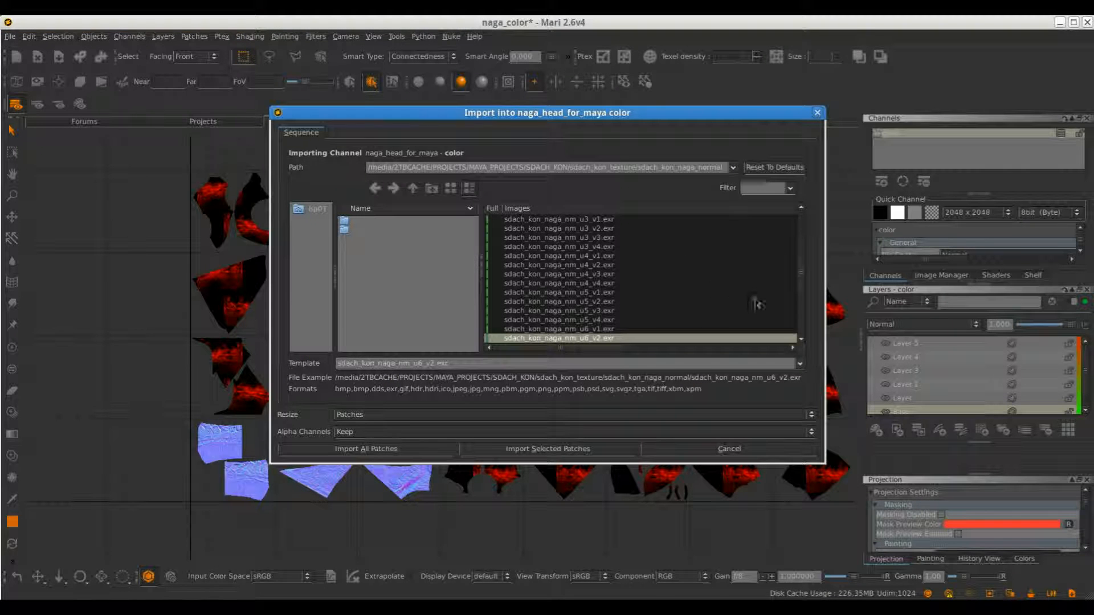
{"action": "left_click", "coordinate": [557, 274]}
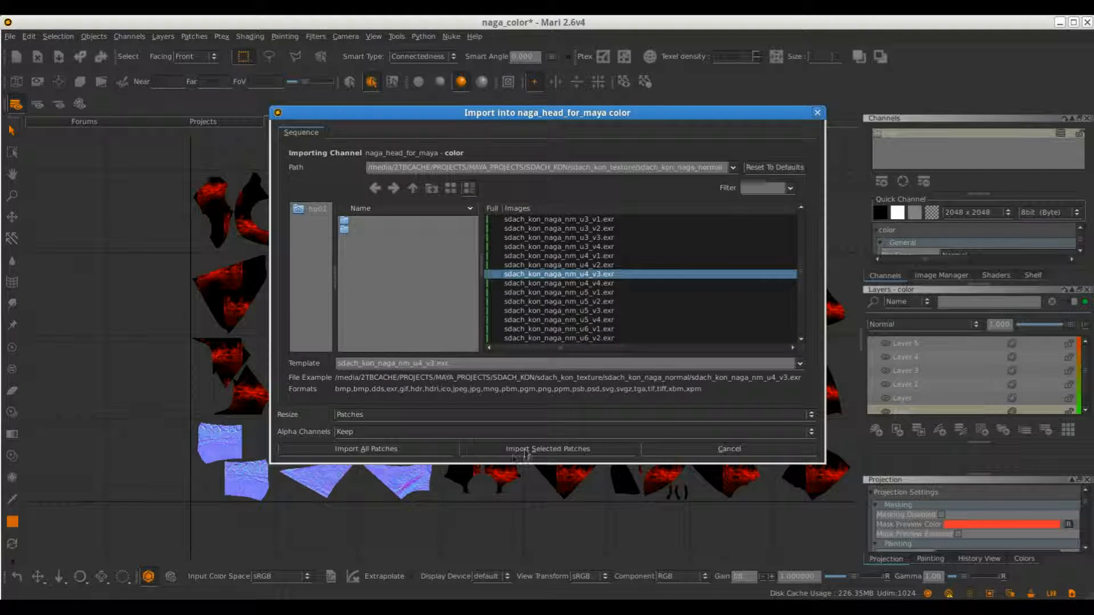
{"action": "left_click", "coordinate": [547, 448]}
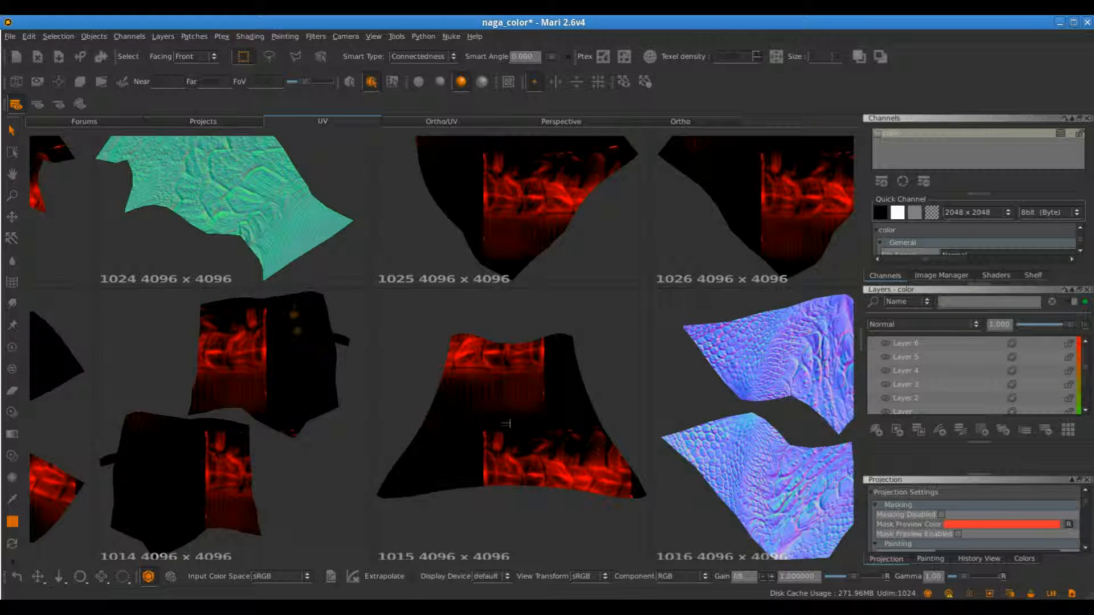
{"action": "scroll", "scroll_direction": "down", "scroll_amount": 3}
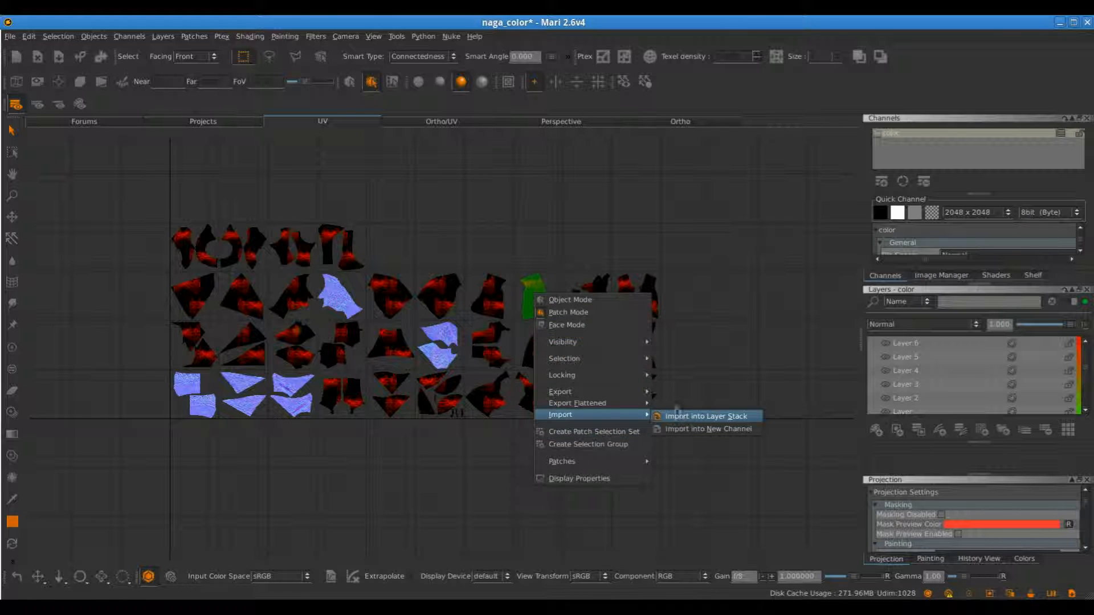
- Import sdach_kon_naga_nm_u8_v3.exr onto patch 1028 and view the body orthographically
{"action": "left_click", "coordinate": [705, 416]}
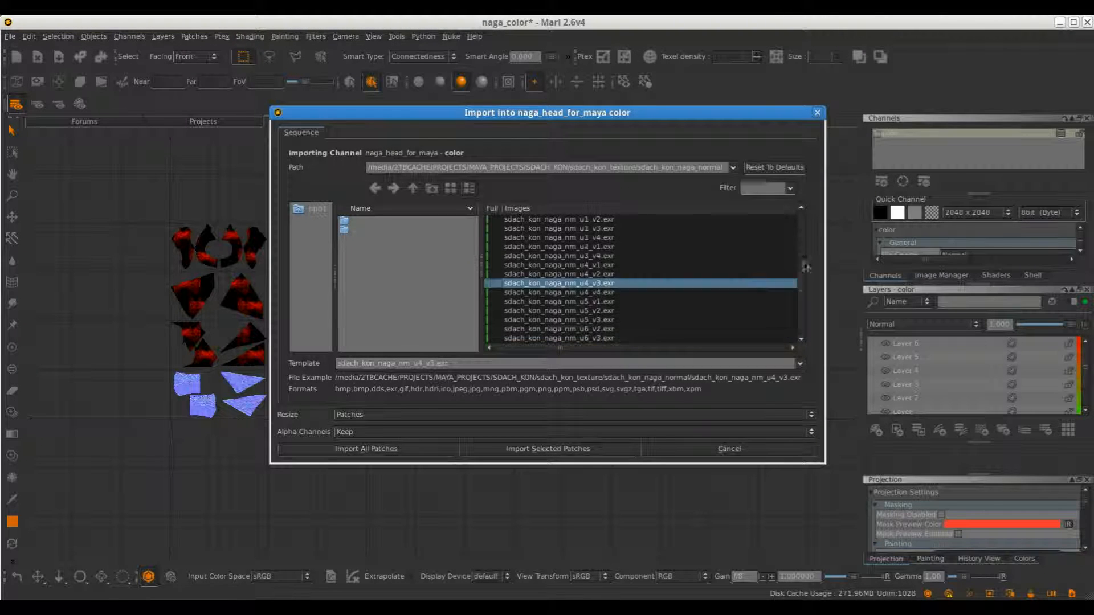
{"action": "scroll", "scroll_direction": "down", "scroll_amount": 3}
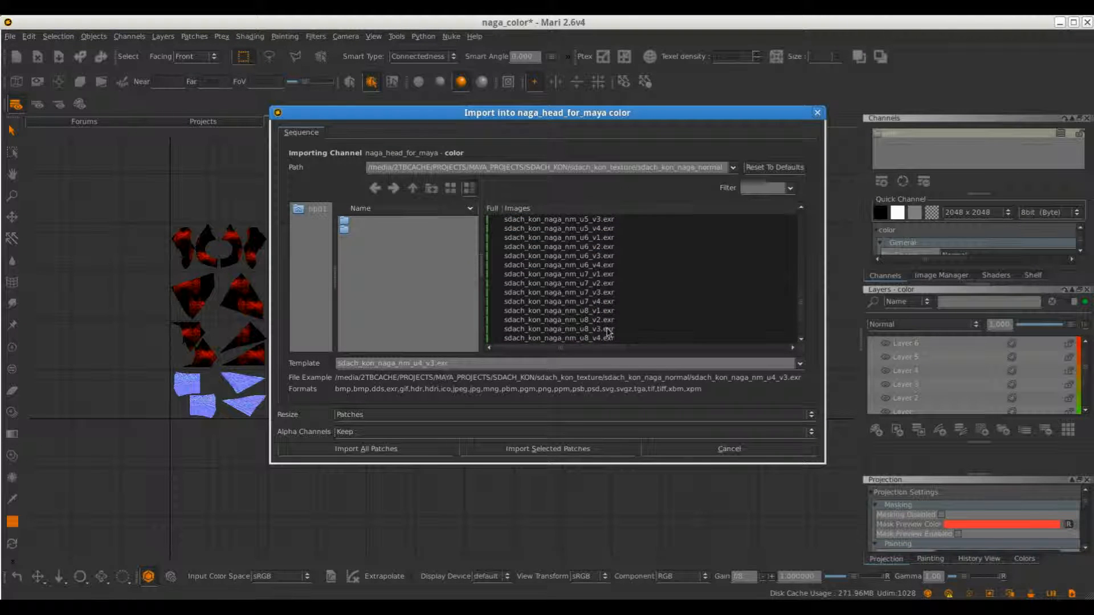
{"action": "left_click", "coordinate": [365, 449]}
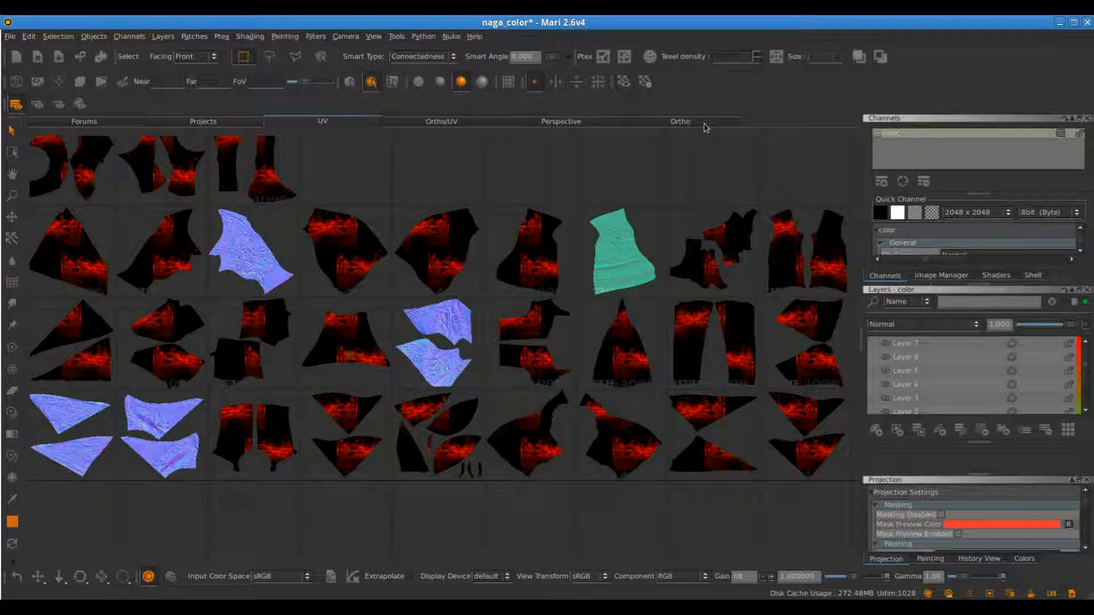
{"action": "left_click", "coordinate": [678, 121]}
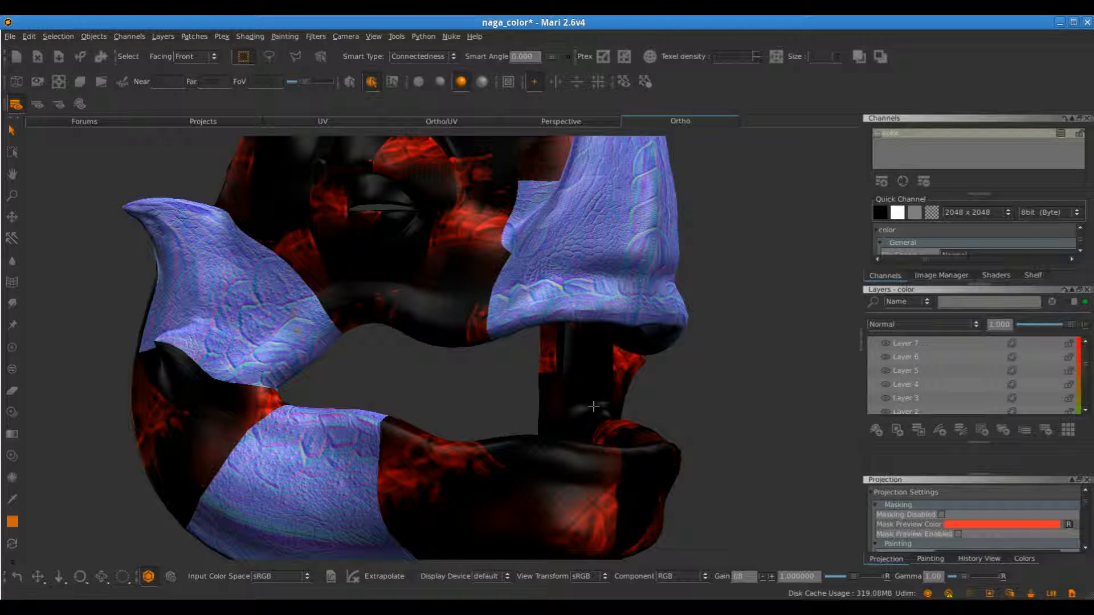
- Scroll the Layers panel down to Layer 2 and begin editing its name
{"action": "scroll", "scroll_direction": "down", "scroll_amount": 3}
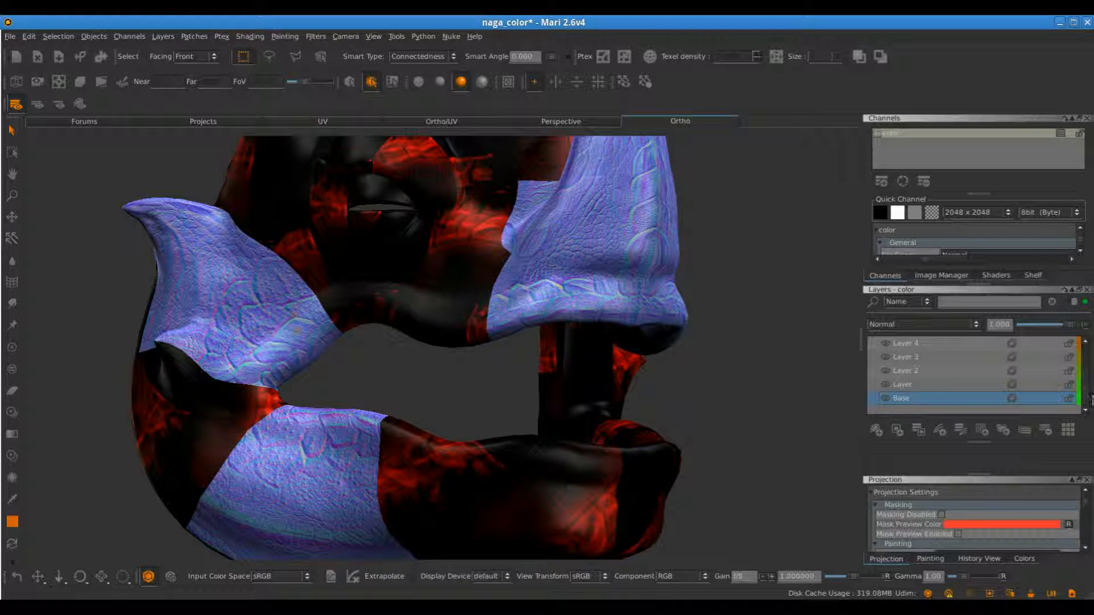
{"action": "scroll", "scroll_direction": "down", "scroll_amount": 3}
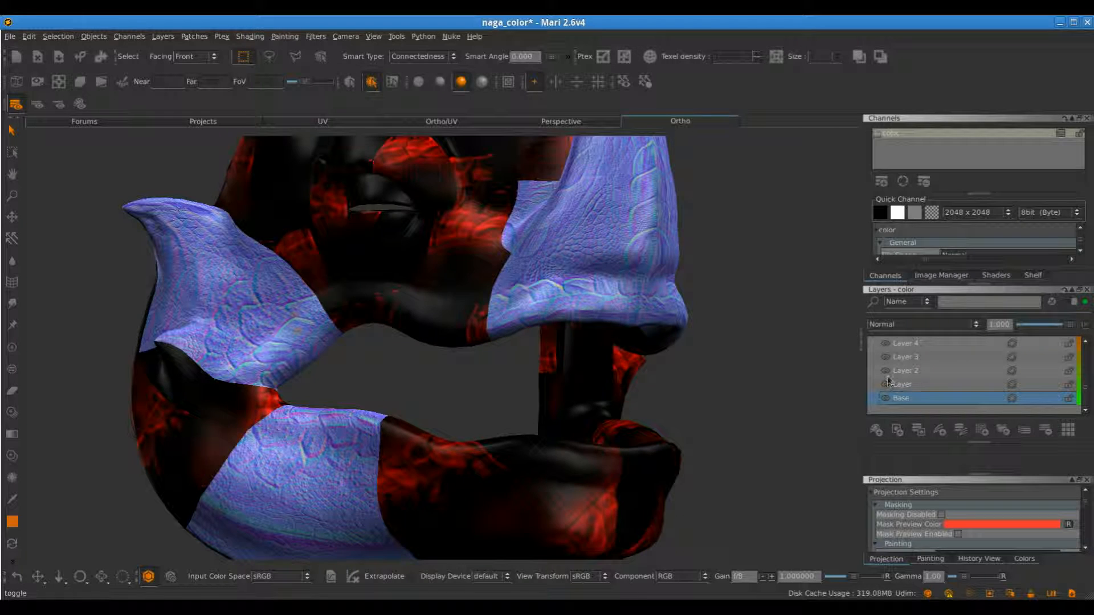
{"action": "left_click", "coordinate": [902, 398]}
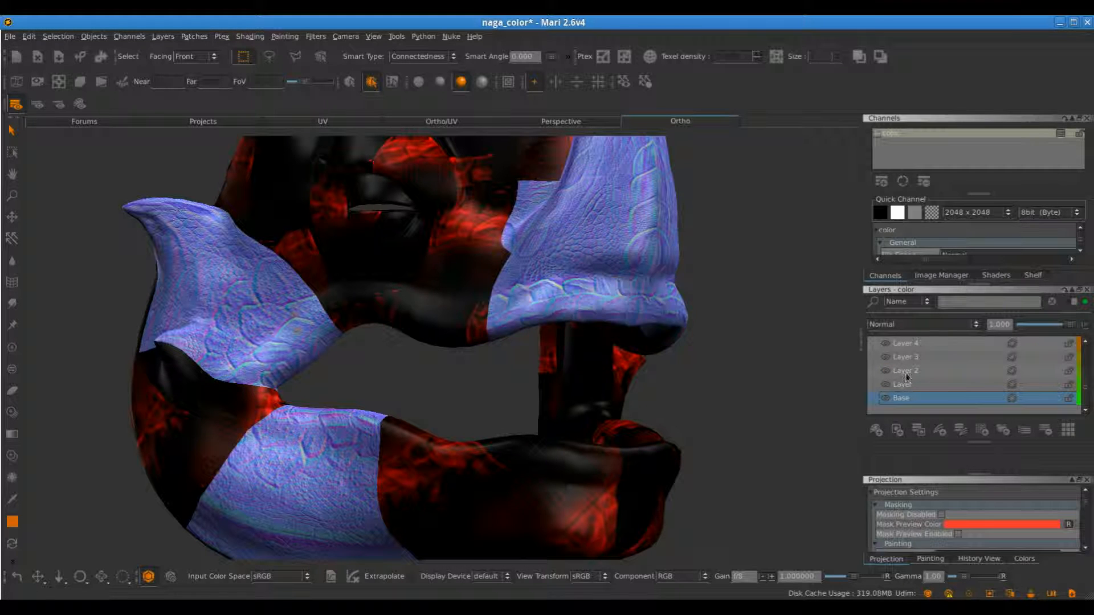
{"action": "double_click", "coordinate": [906, 370]}
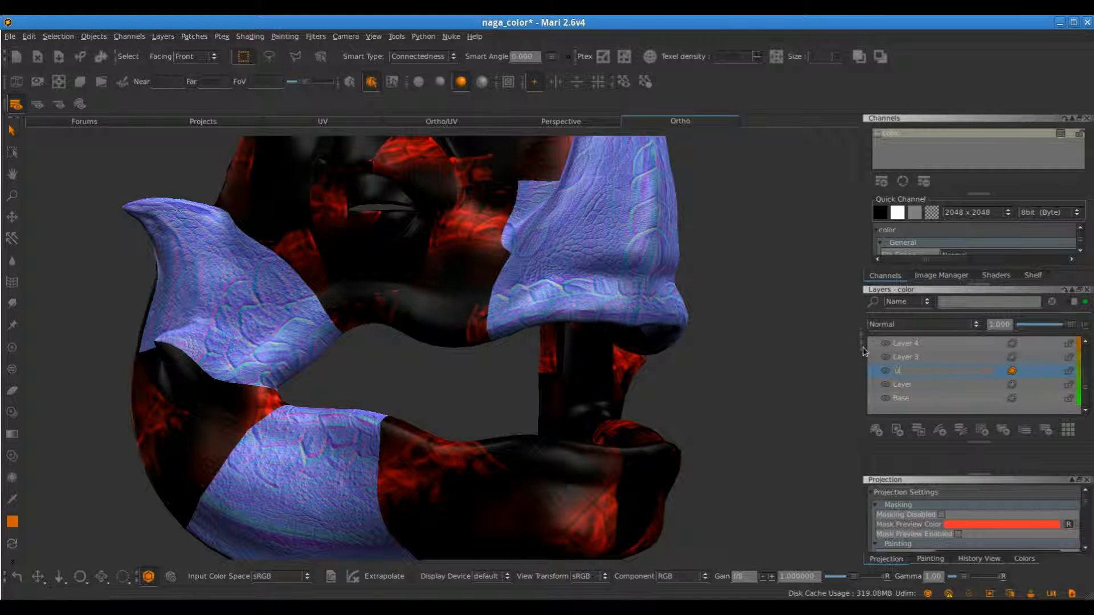